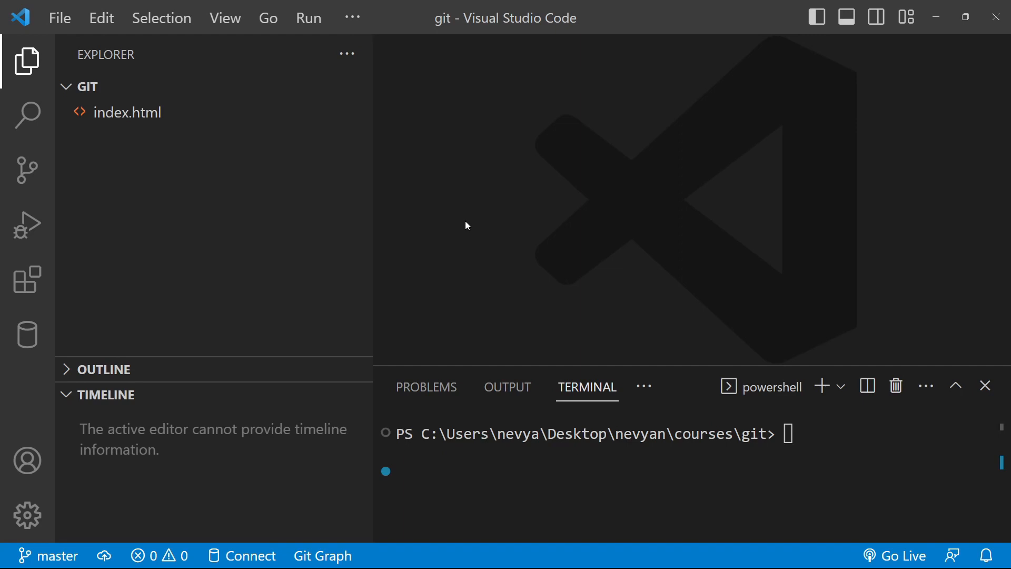
{"action": "mouse_move", "coordinate": [135, 127]}
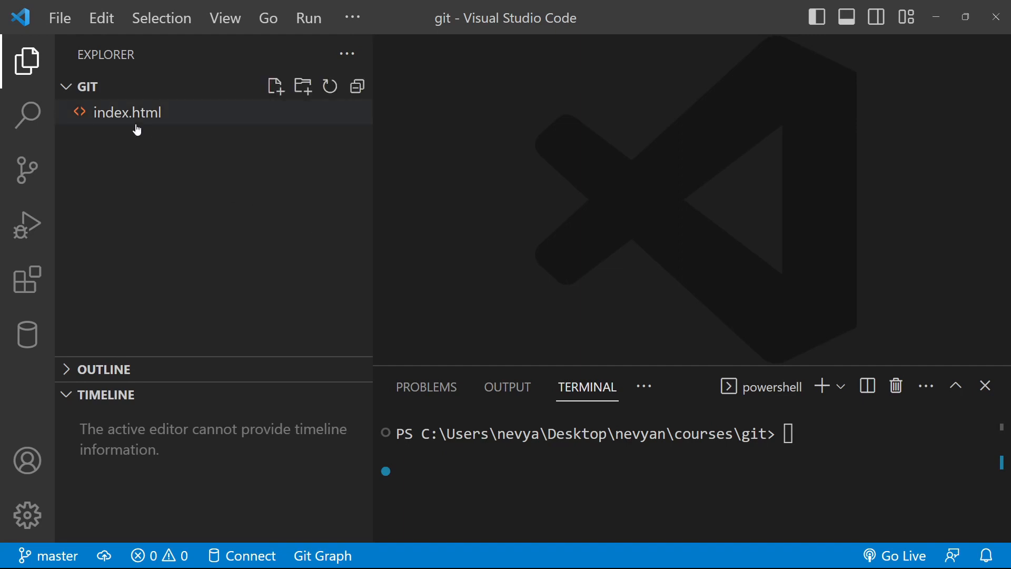
- Open index.html from the Explorer and select all of its code
{"action": "left_click", "coordinate": [128, 112]}
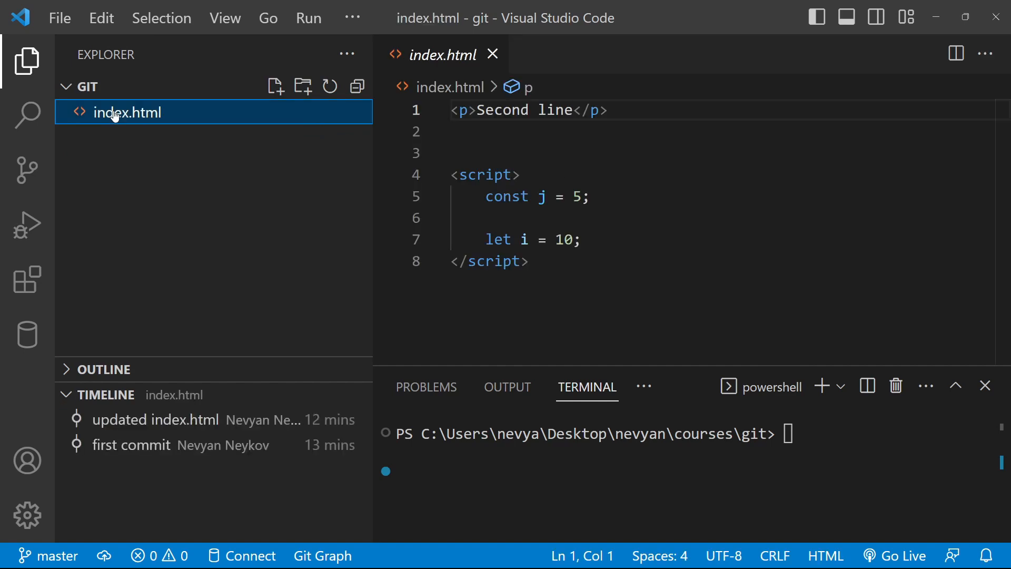
{"action": "key", "text": "ctrl+a"}
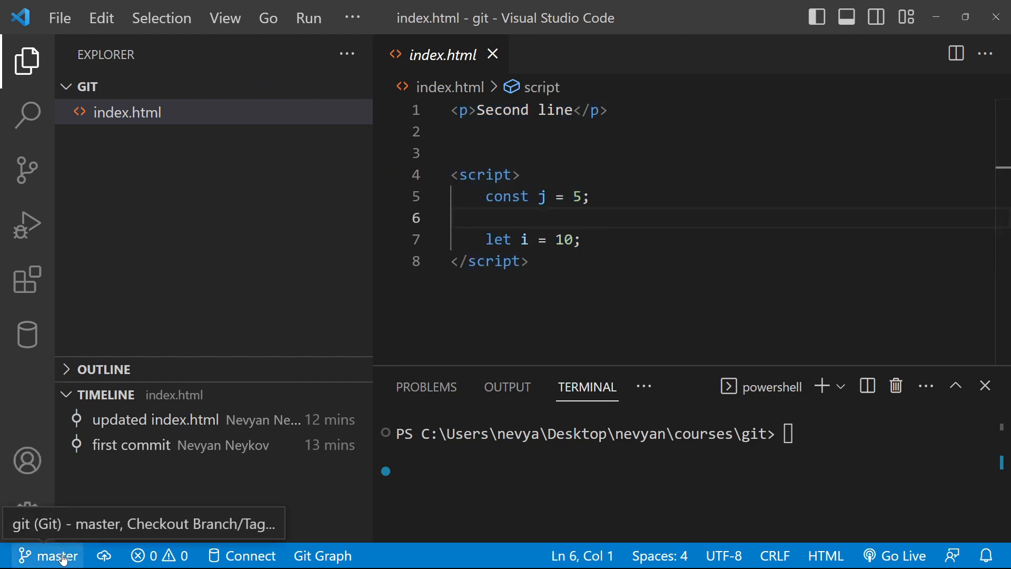
{"action": "mouse_move", "coordinate": [147, 512]}
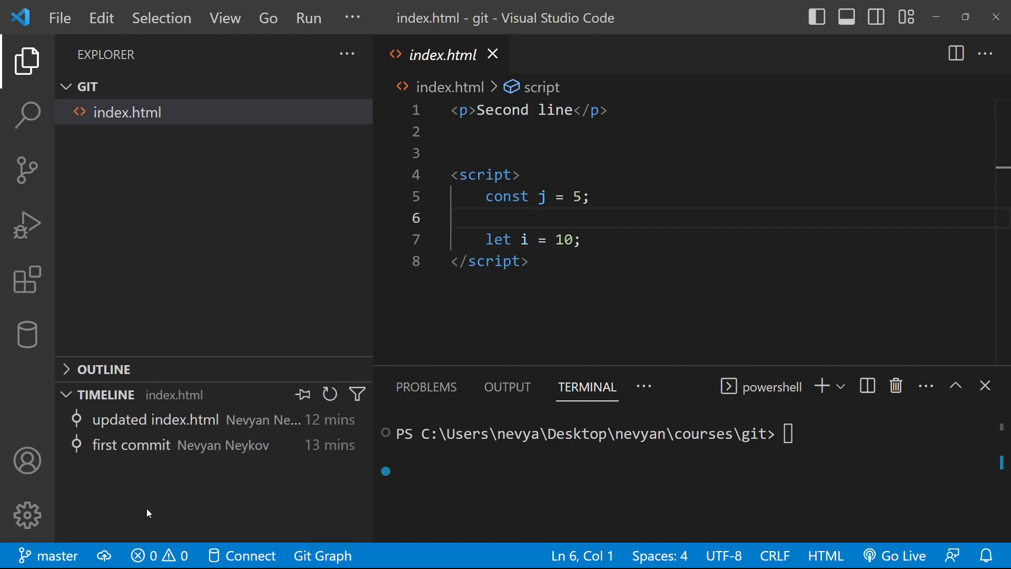
- Check out feature1 and view the first, updated index.html and file moved commit diffs
{"action": "left_click", "coordinate": [57, 555]}
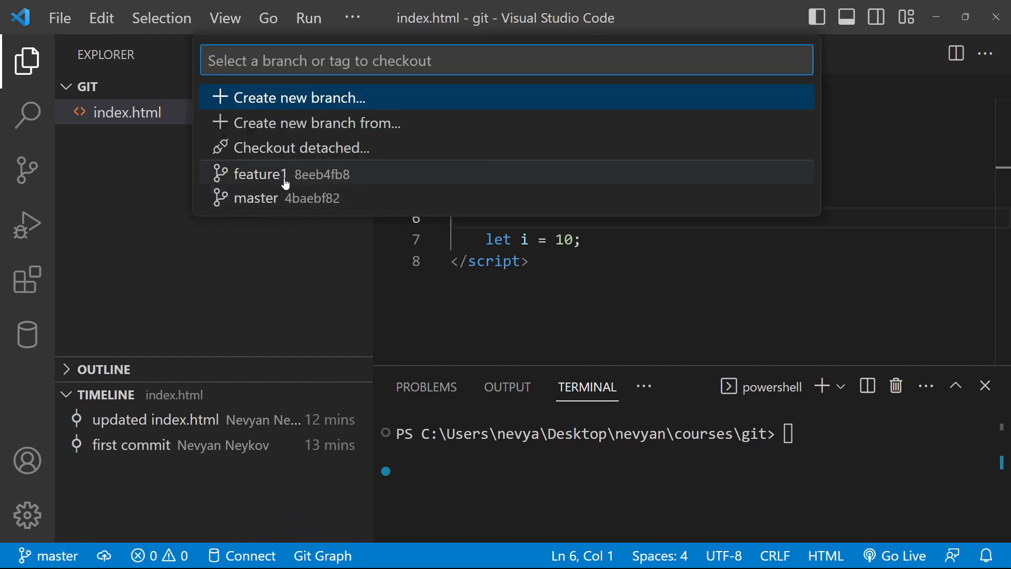
{"action": "mouse_move", "coordinate": [411, 173]}
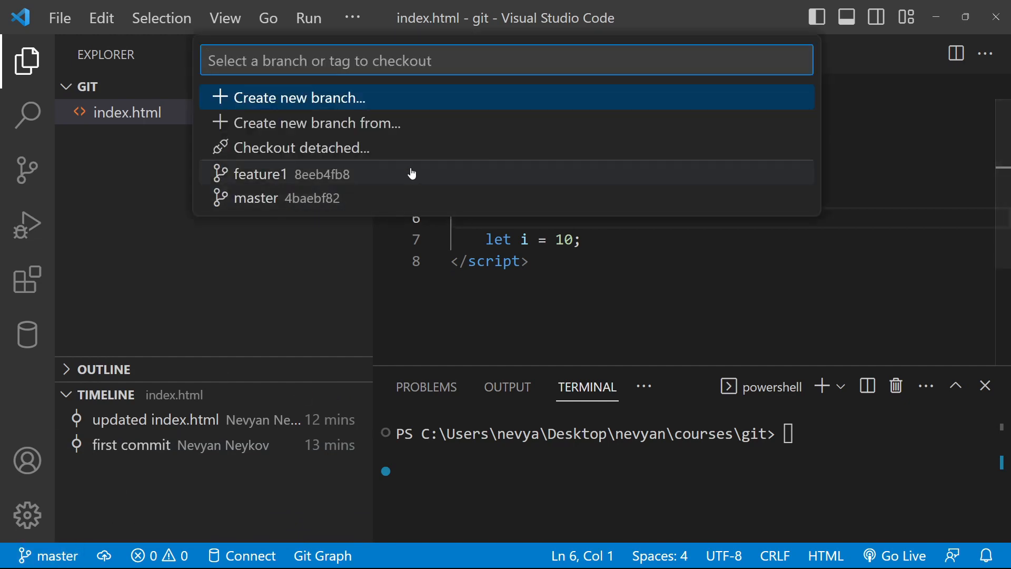
{"action": "mouse_move", "coordinate": [429, 180]}
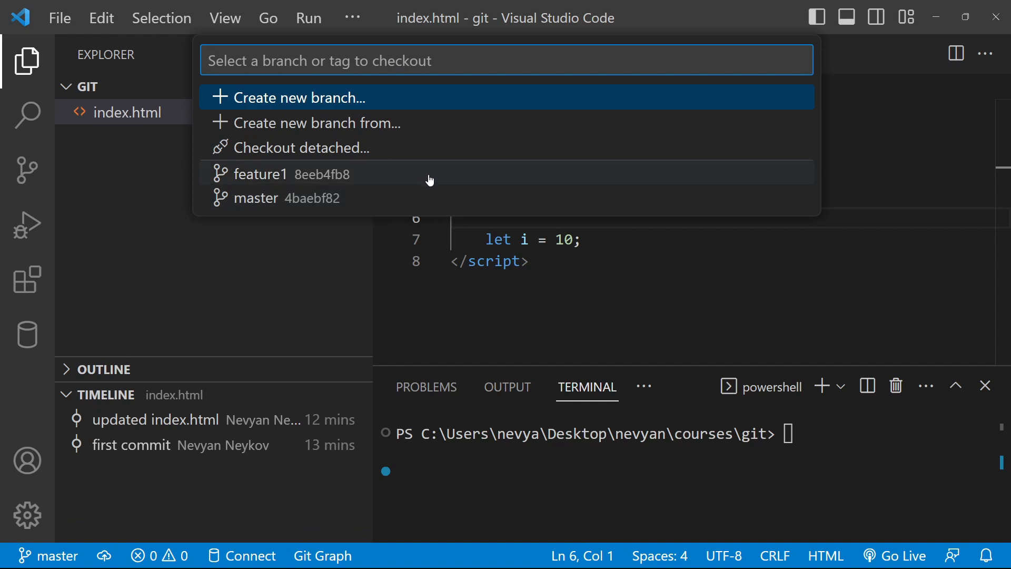
{"action": "left_click", "coordinate": [261, 174]}
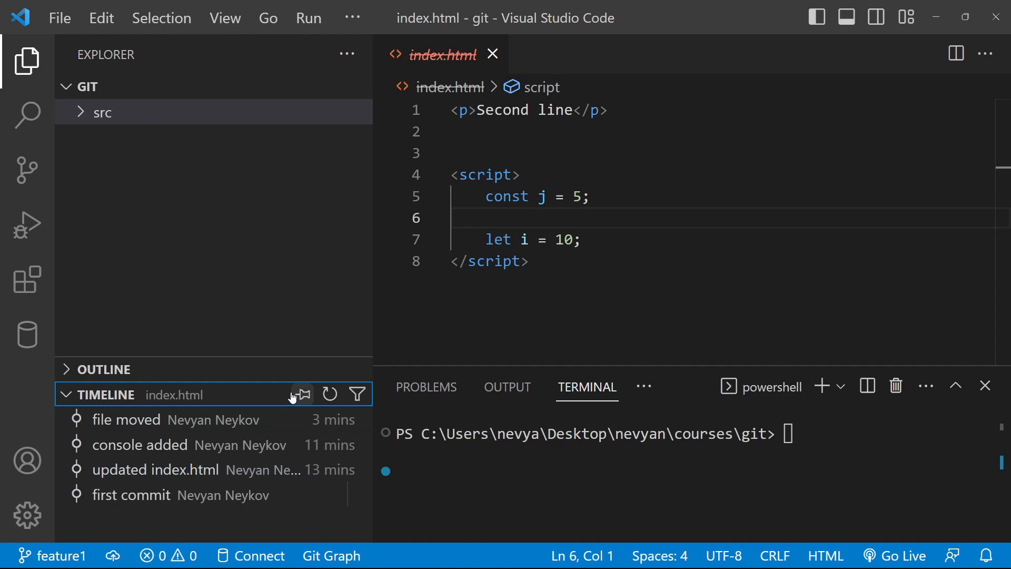
{"action": "left_click", "coordinate": [132, 494]}
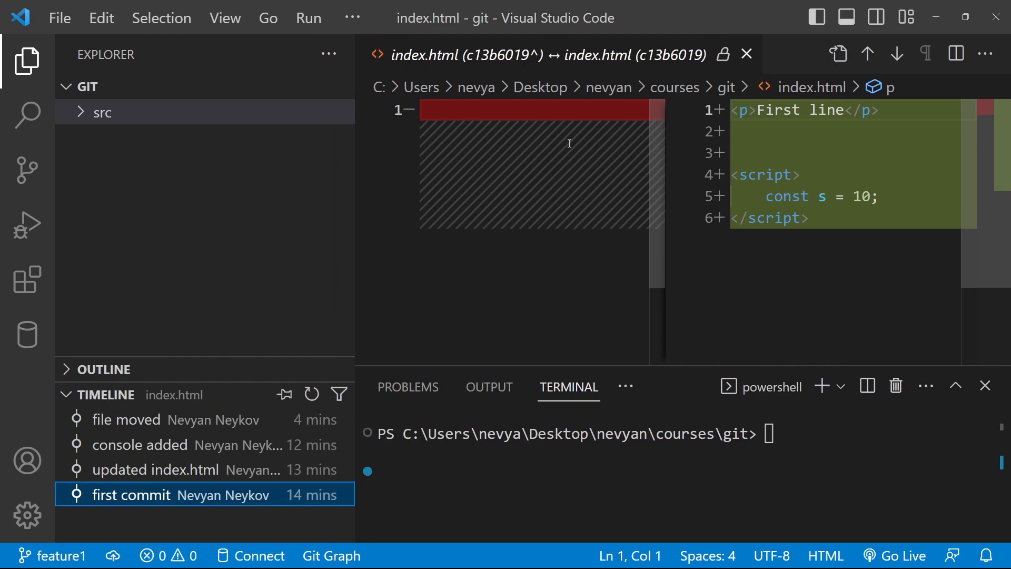
{"action": "mouse_move", "coordinate": [215, 457]}
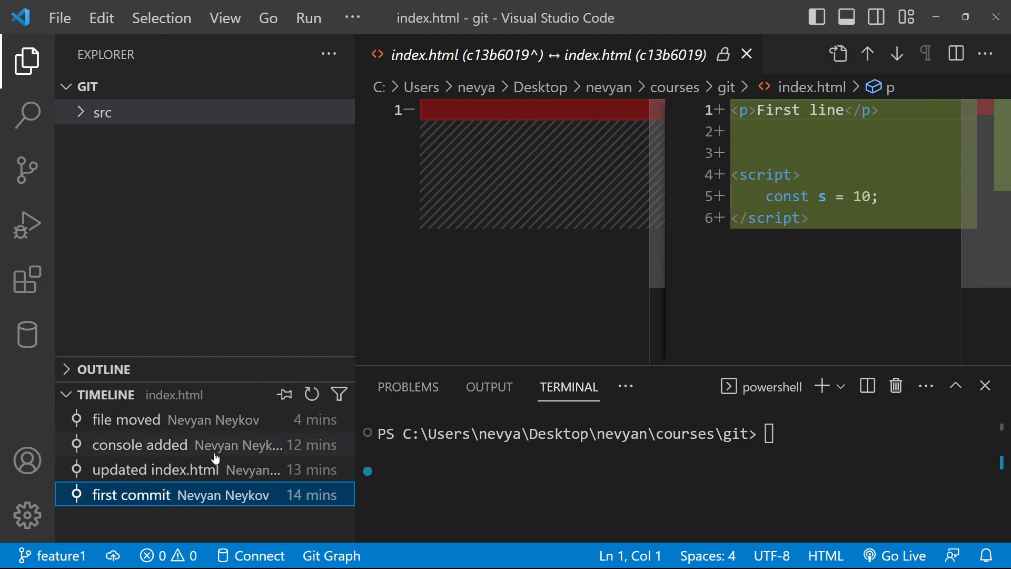
{"action": "left_click", "coordinate": [153, 470]}
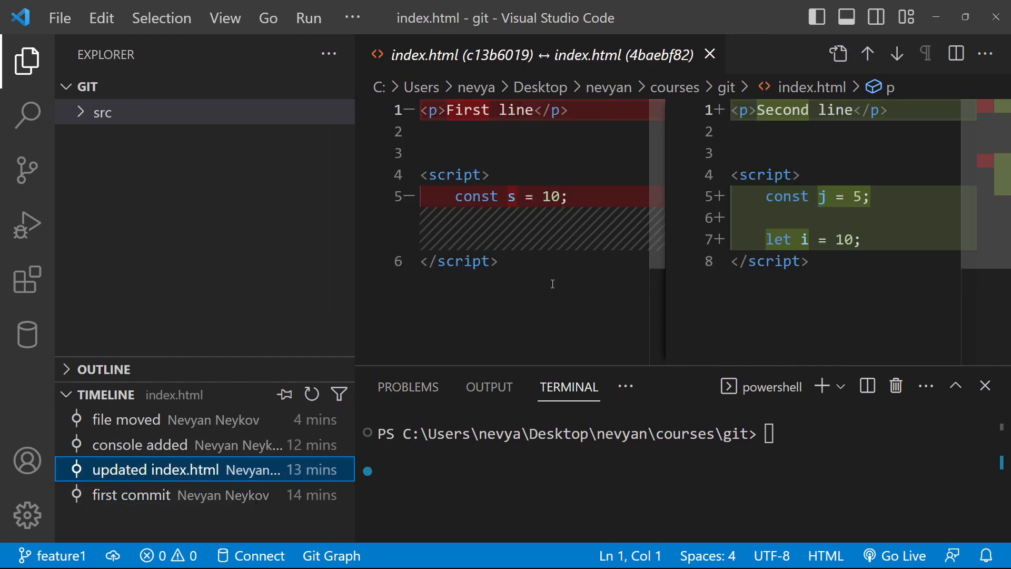
{"action": "left_click", "coordinate": [139, 445]}
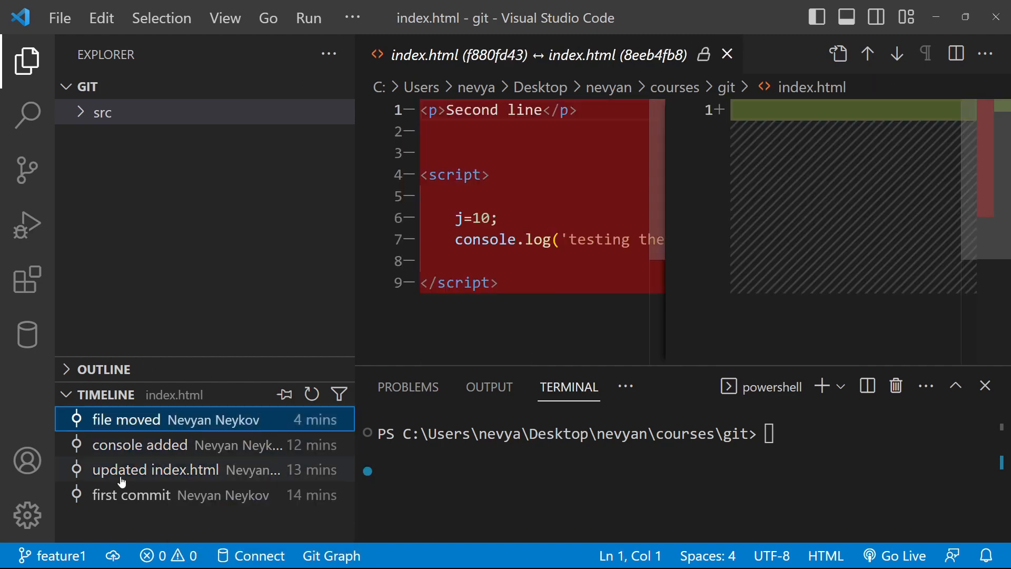
- Expand src, check out master, and view index.html's first commit from the Timeline
{"action": "left_click", "coordinate": [201, 149]}
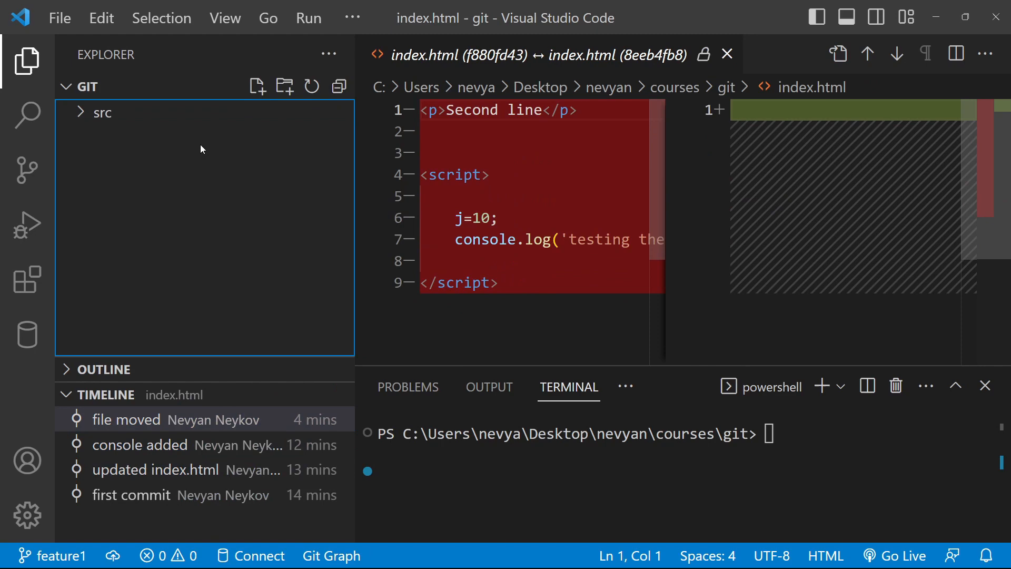
{"action": "mouse_move", "coordinate": [180, 445]}
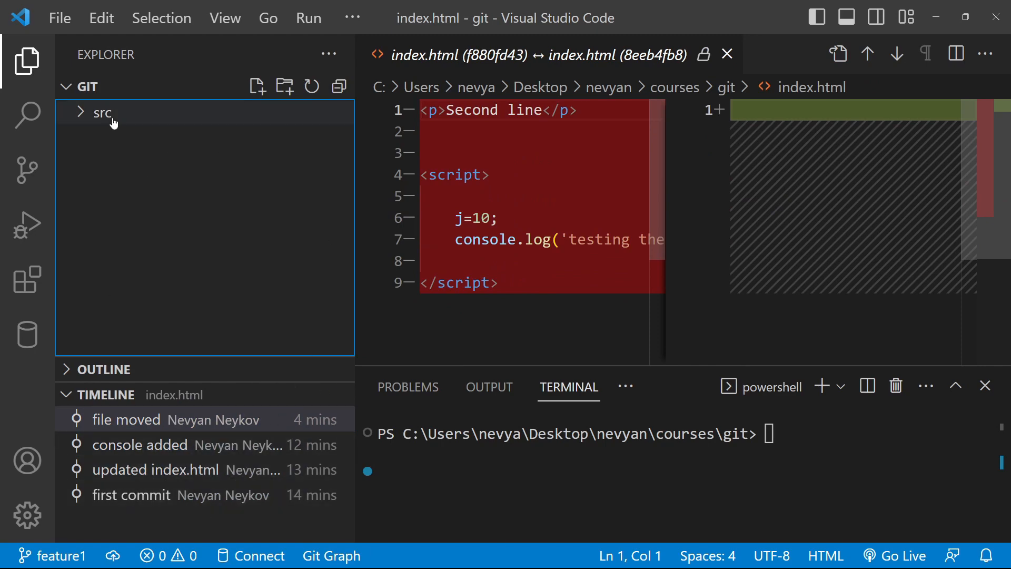
{"action": "left_click", "coordinate": [102, 112]}
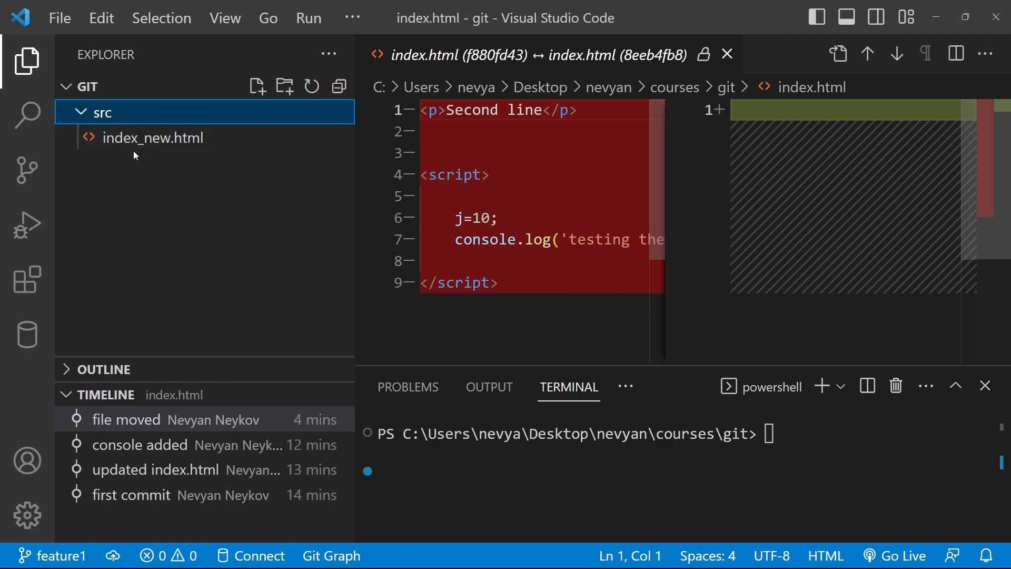
{"action": "left_click", "coordinate": [153, 137]}
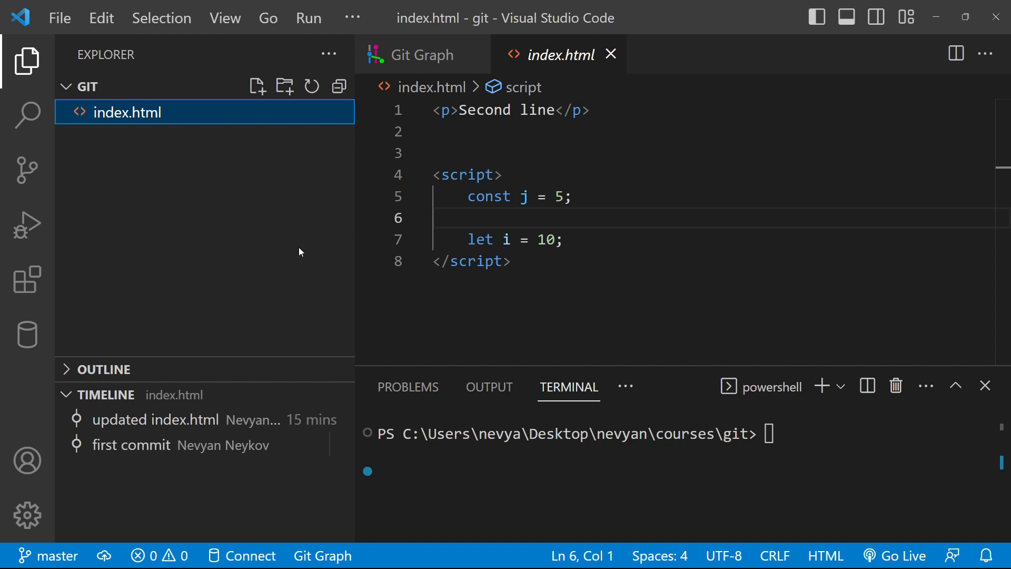
{"action": "mouse_move", "coordinate": [294, 152]}
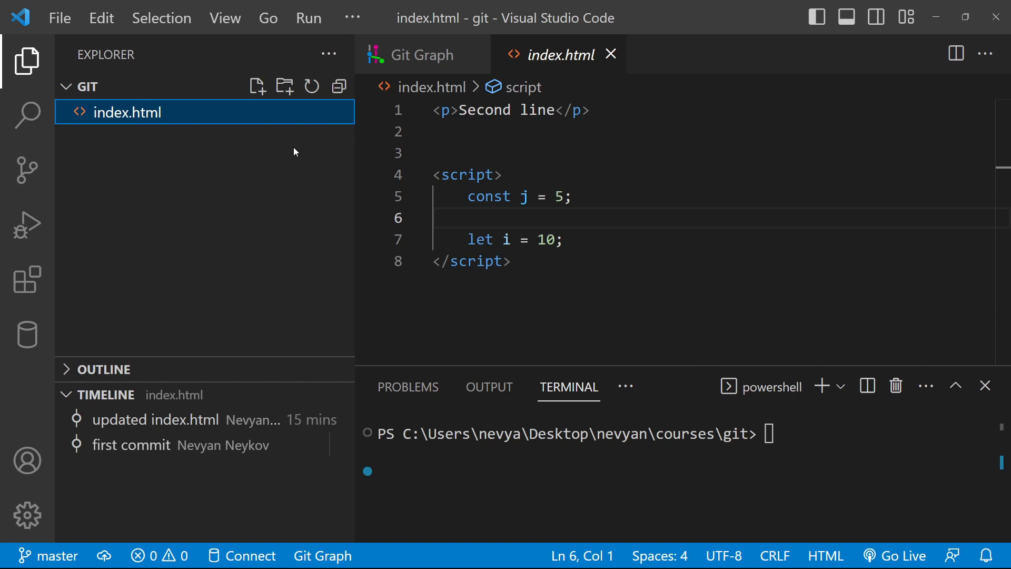
{"action": "mouse_move", "coordinate": [244, 121]}
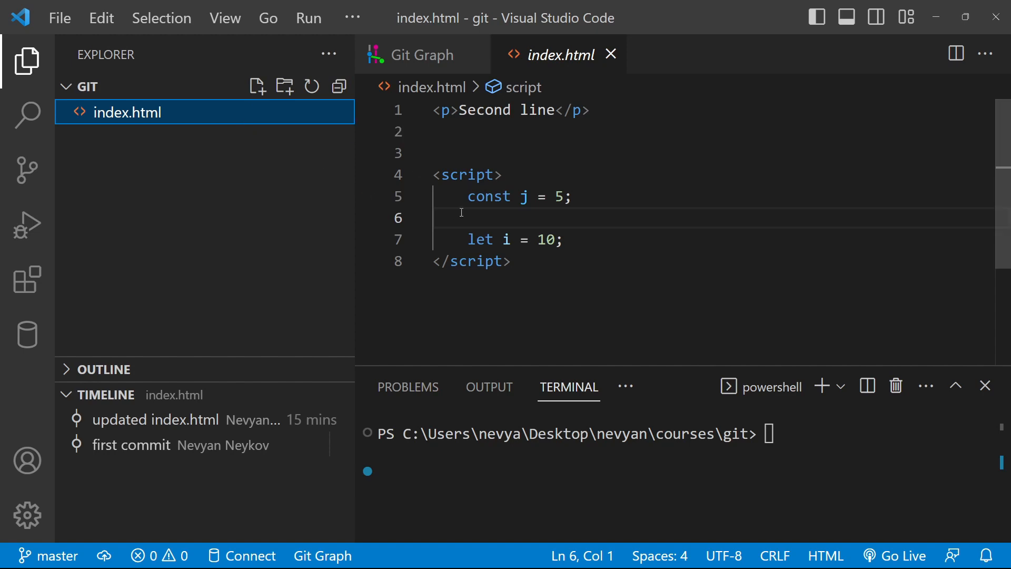
{"action": "mouse_move", "coordinate": [724, 232]}
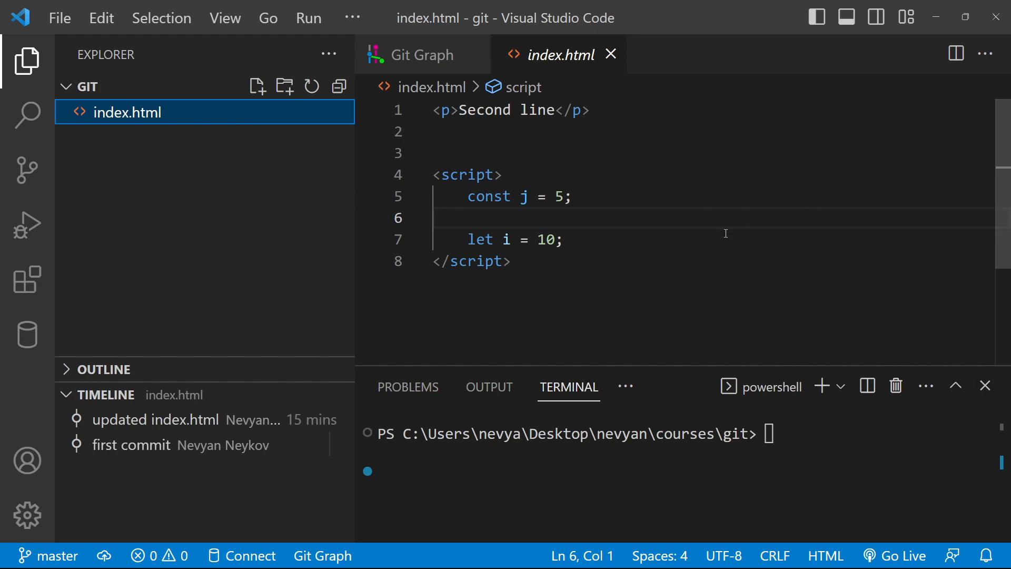
{"action": "left_click", "coordinate": [132, 444]}
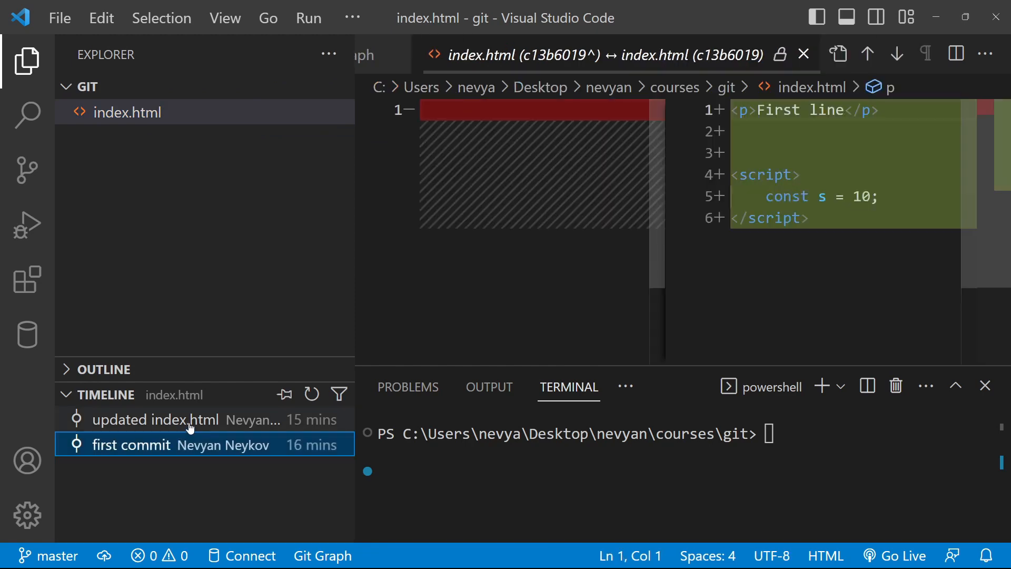
{"action": "left_click", "coordinate": [157, 420]}
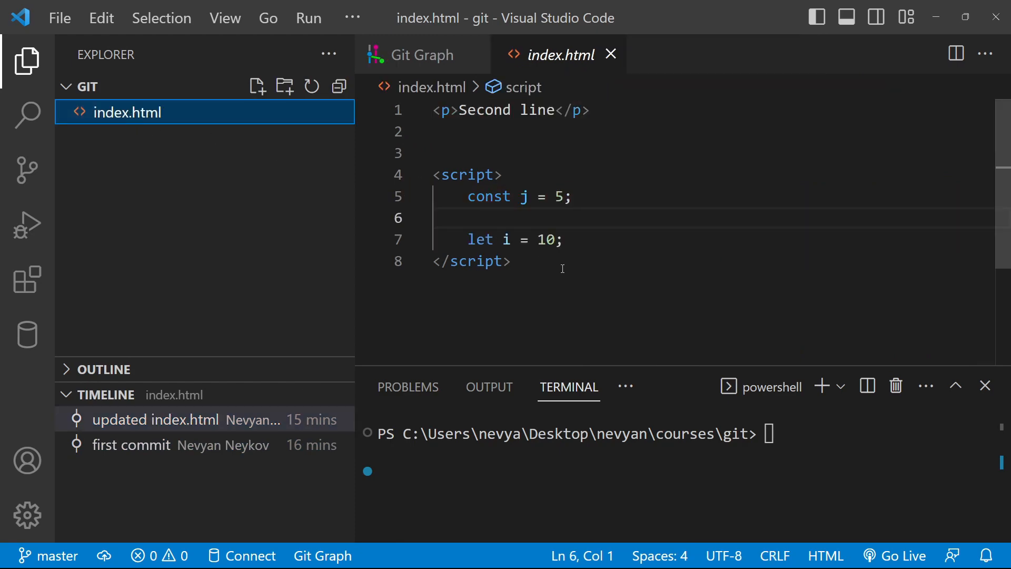
- Open the 'file moved' commit in Git Graph and diff its index_new.html changes
{"action": "left_click", "coordinate": [422, 54]}
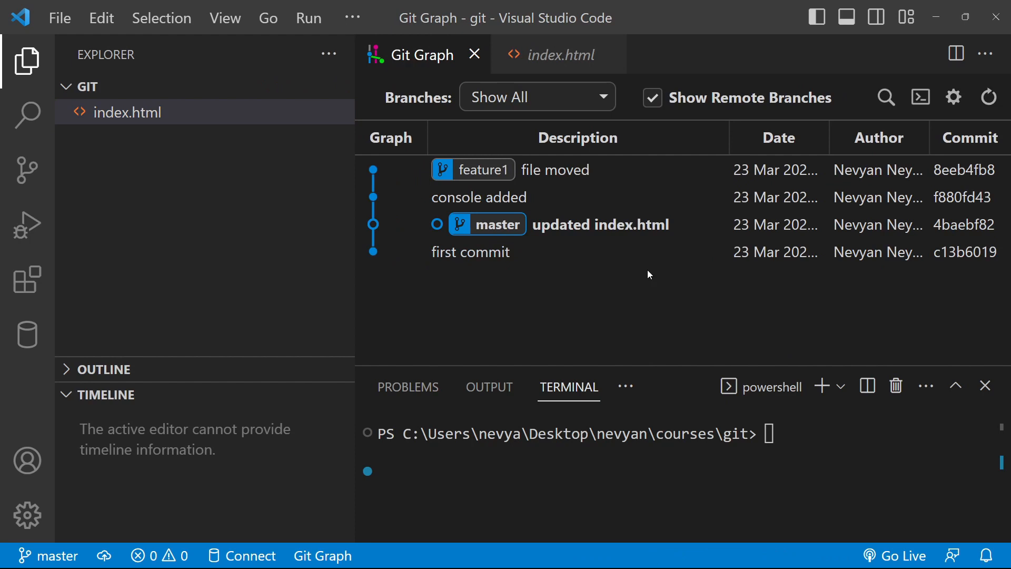
{"action": "mouse_move", "coordinate": [540, 212]}
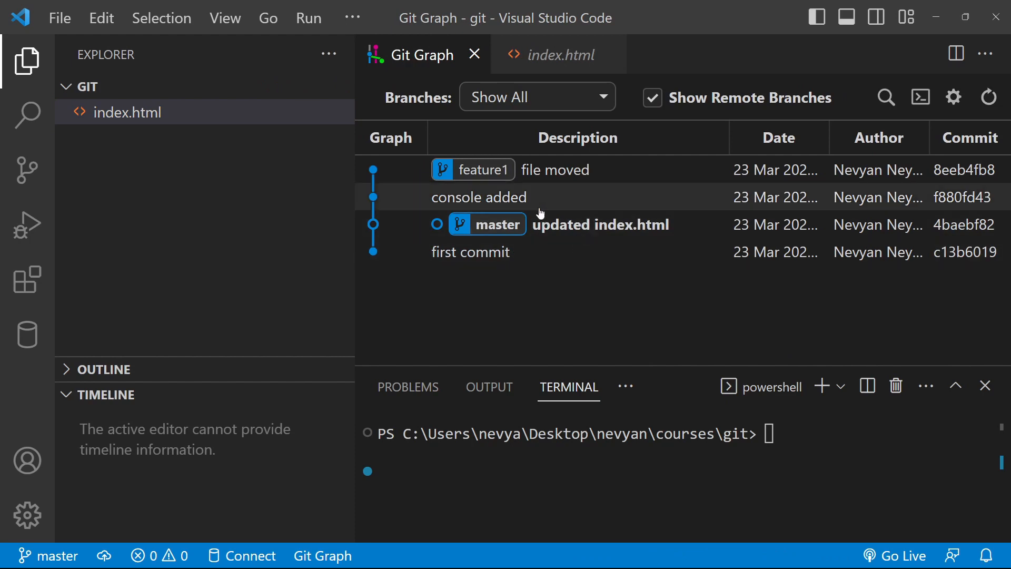
{"action": "left_click", "coordinate": [554, 170]}
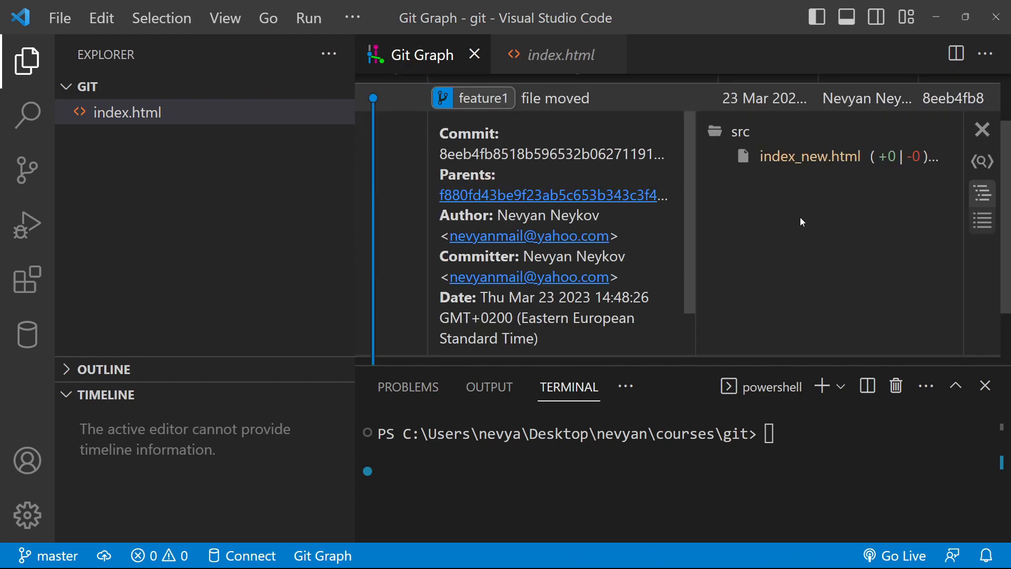
{"action": "left_click", "coordinate": [809, 156]}
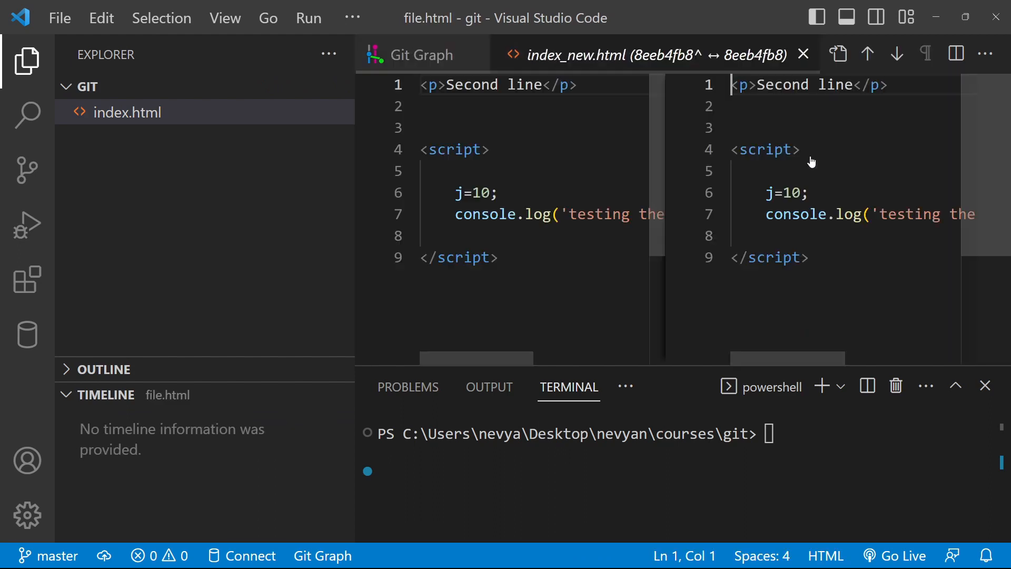
{"action": "mouse_move", "coordinate": [833, 266]}
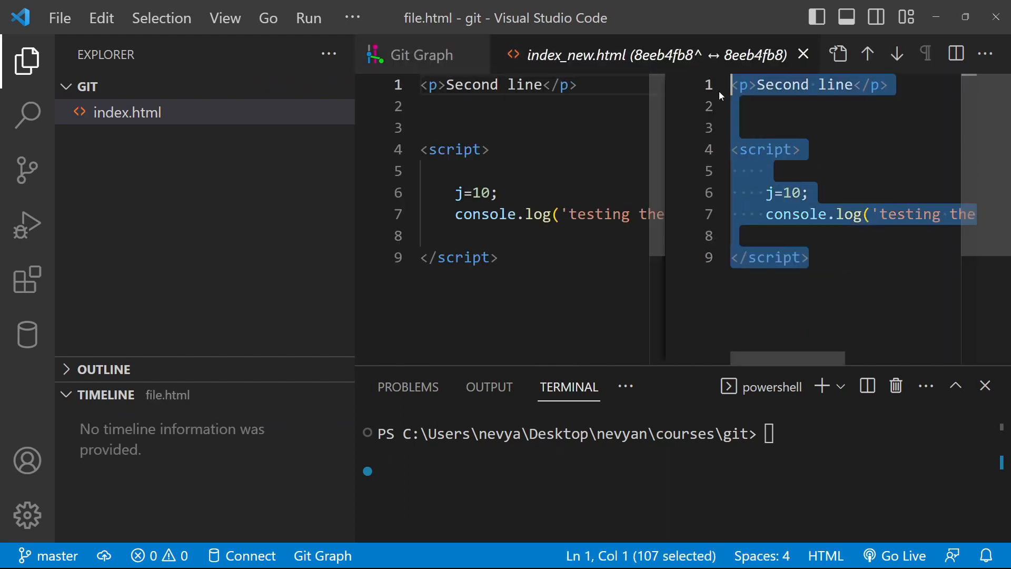
{"action": "mouse_move", "coordinate": [834, 280]}
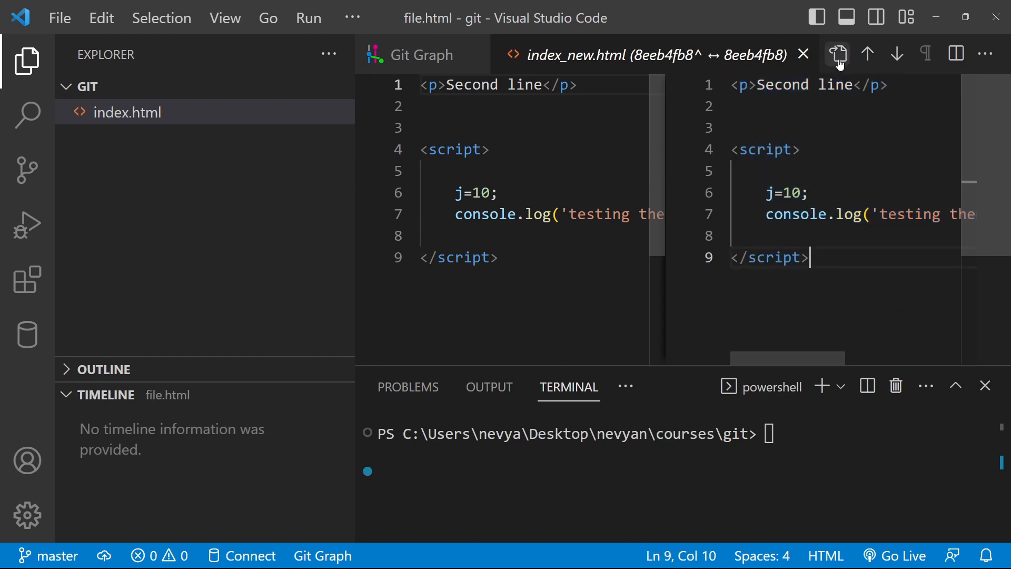
{"action": "mouse_move", "coordinate": [803, 54]}
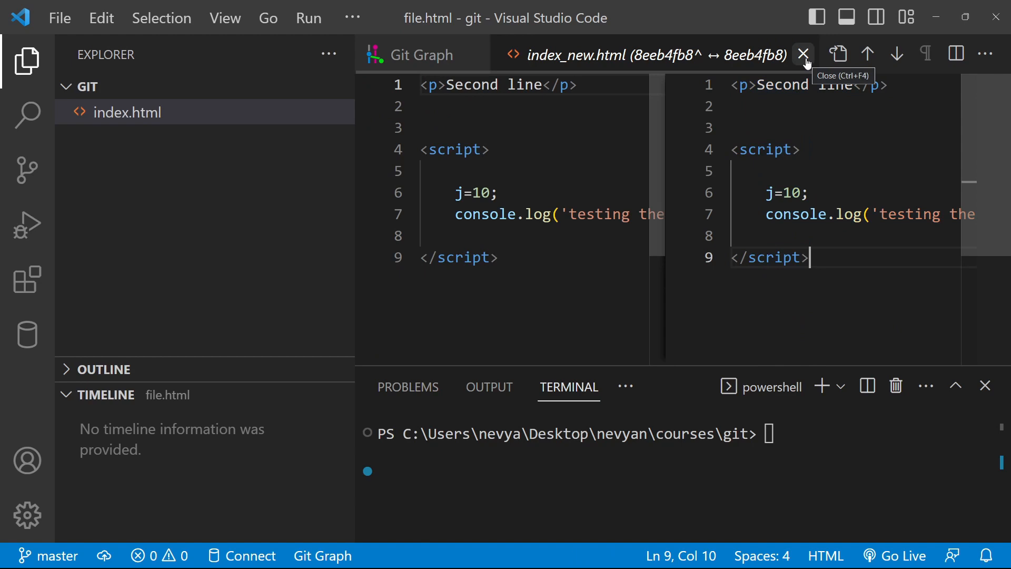
{"action": "mouse_move", "coordinate": [310, 85]}
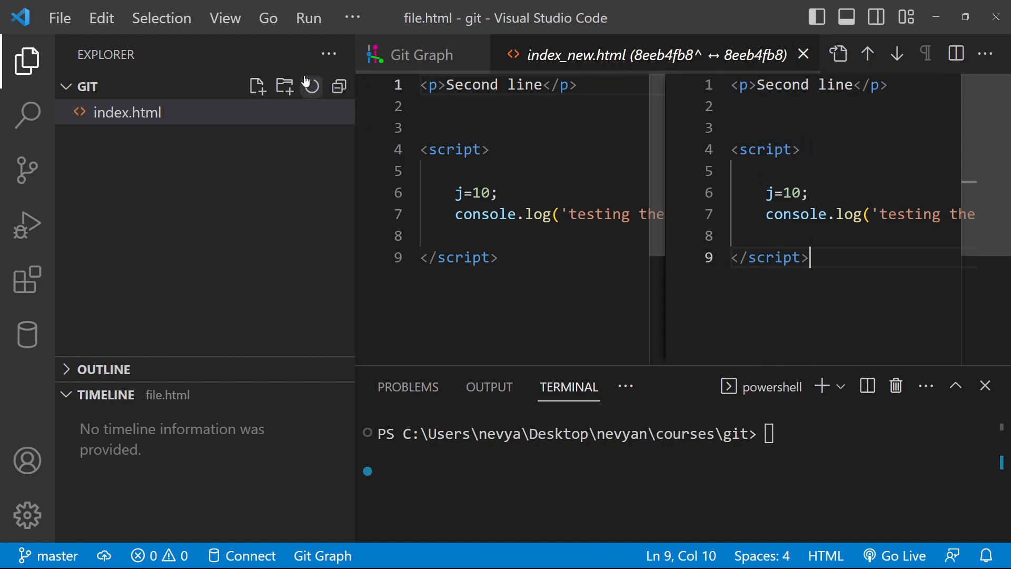
- Paste the feature1 j=10 and console.log script block into master's index.html
{"action": "left_click", "coordinate": [127, 112]}
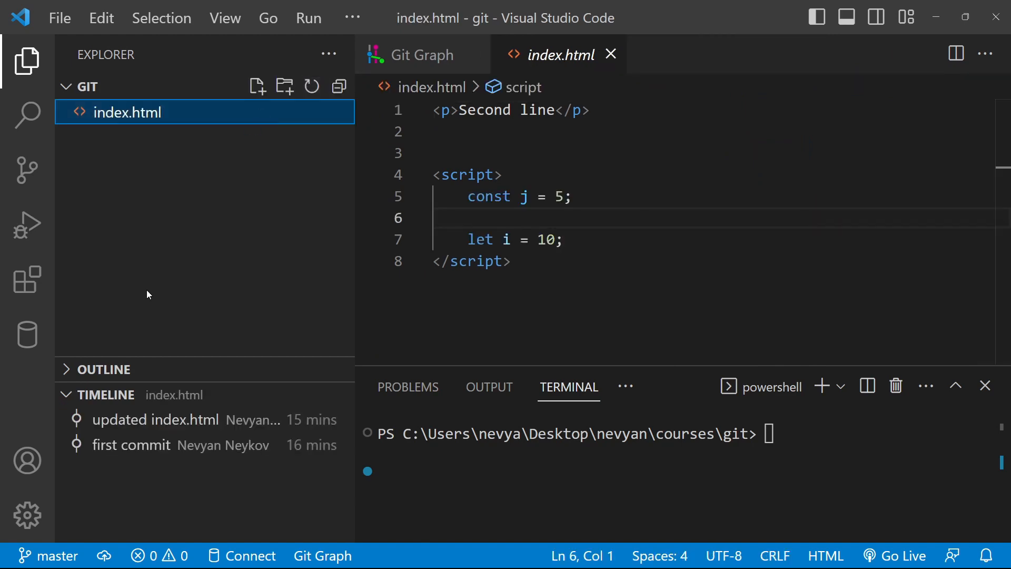
{"action": "left_click", "coordinate": [510, 261]}
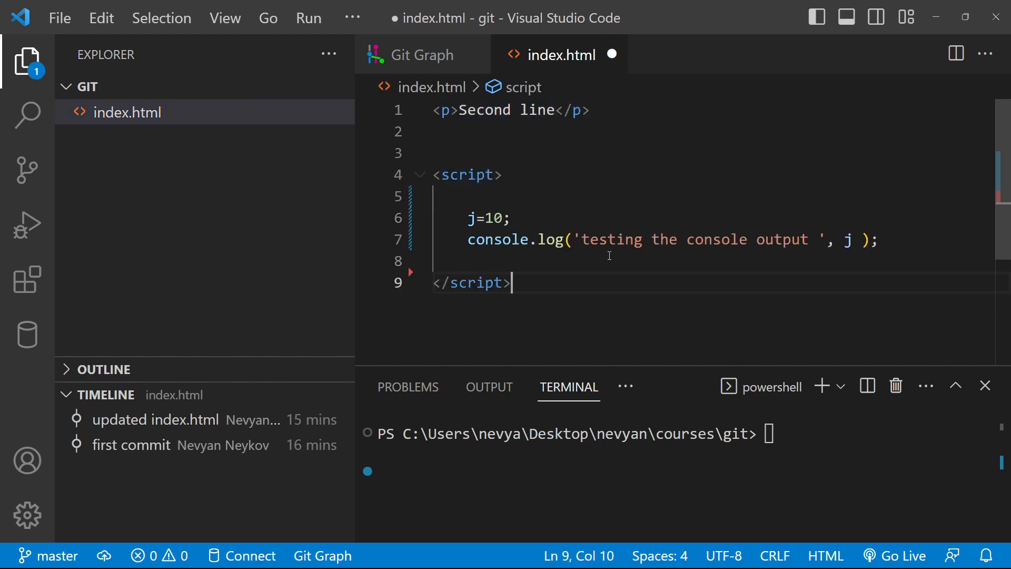
{"action": "mouse_move", "coordinate": [553, 239]}
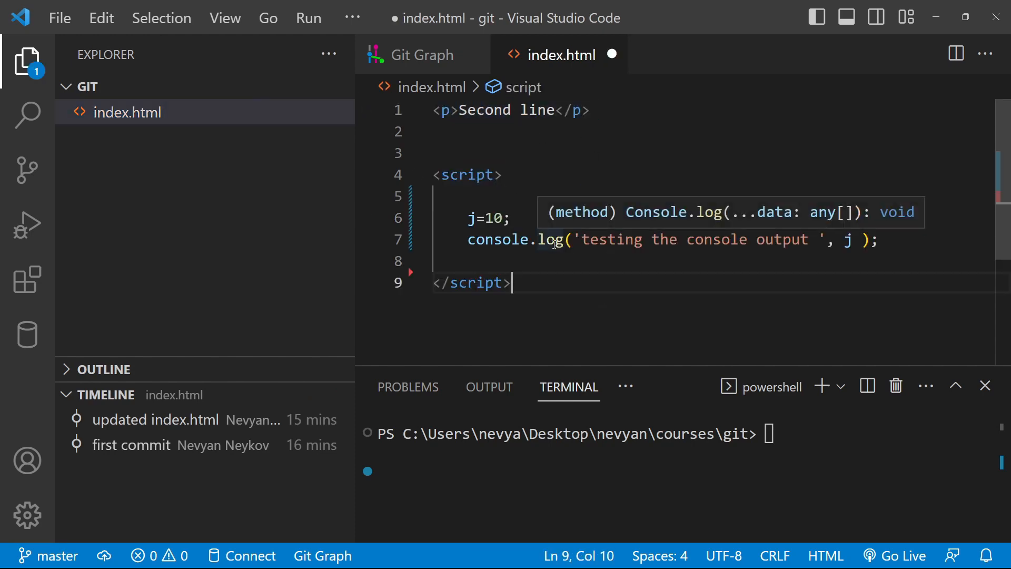
{"action": "mouse_move", "coordinate": [606, 231]}
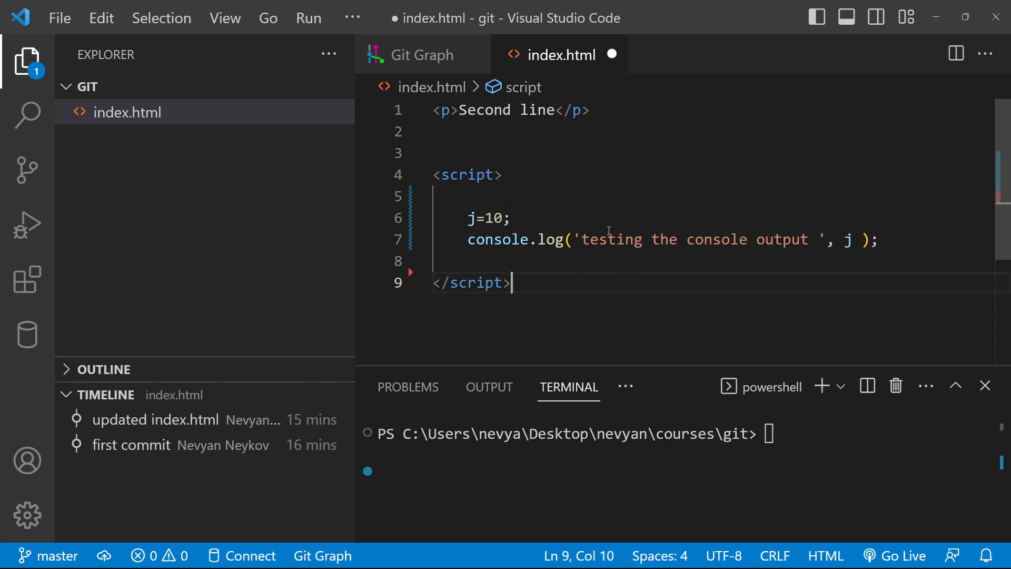
{"action": "mouse_move", "coordinate": [227, 179]}
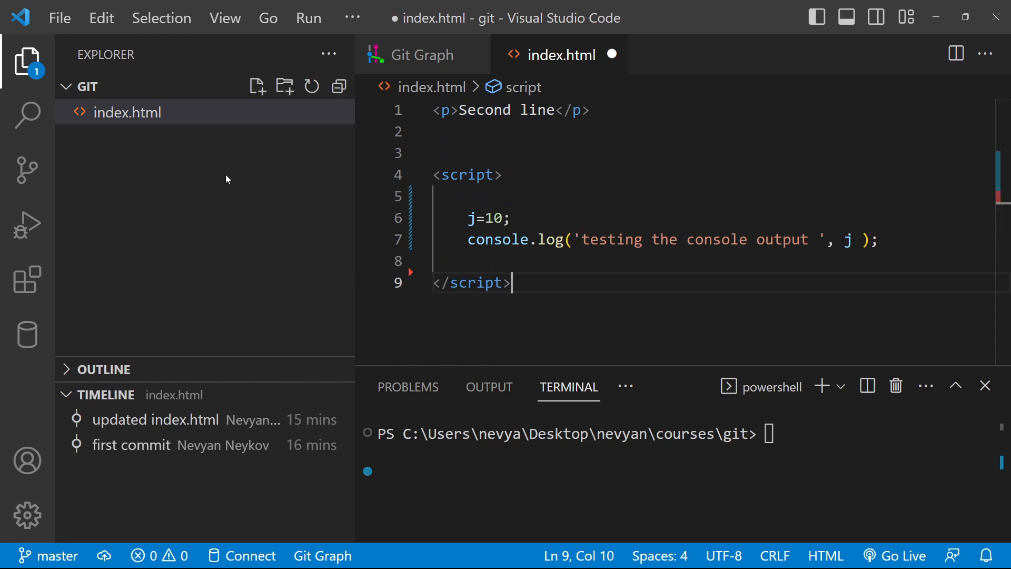
{"action": "mouse_move", "coordinate": [220, 312]}
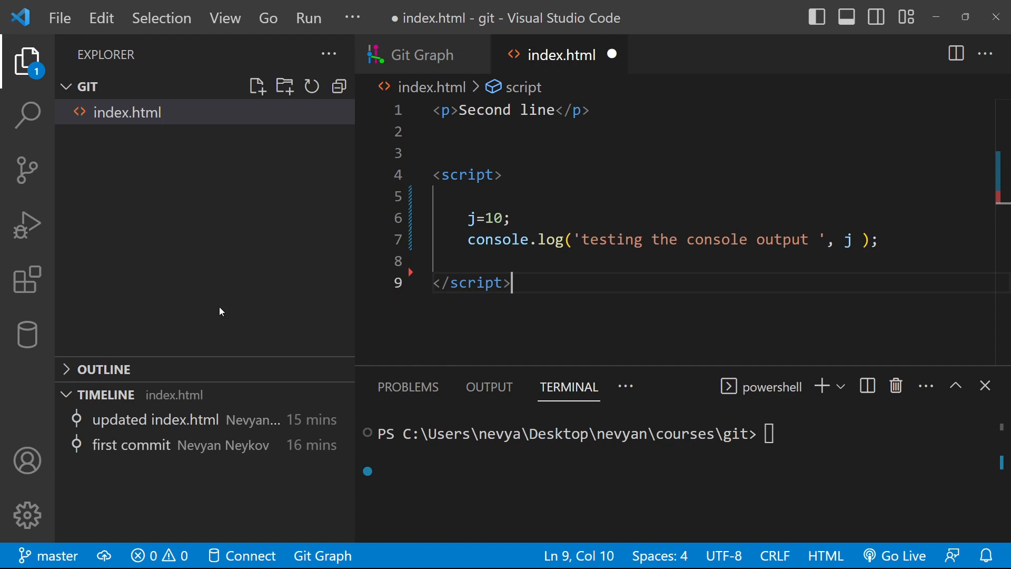
{"action": "mouse_move", "coordinate": [290, 200]}
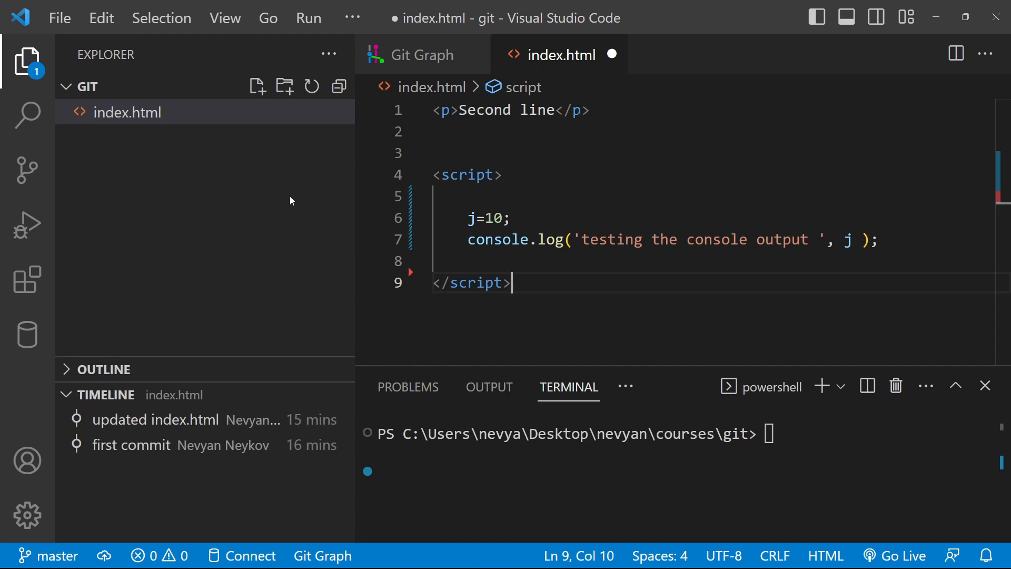
{"action": "mouse_move", "coordinate": [258, 212]}
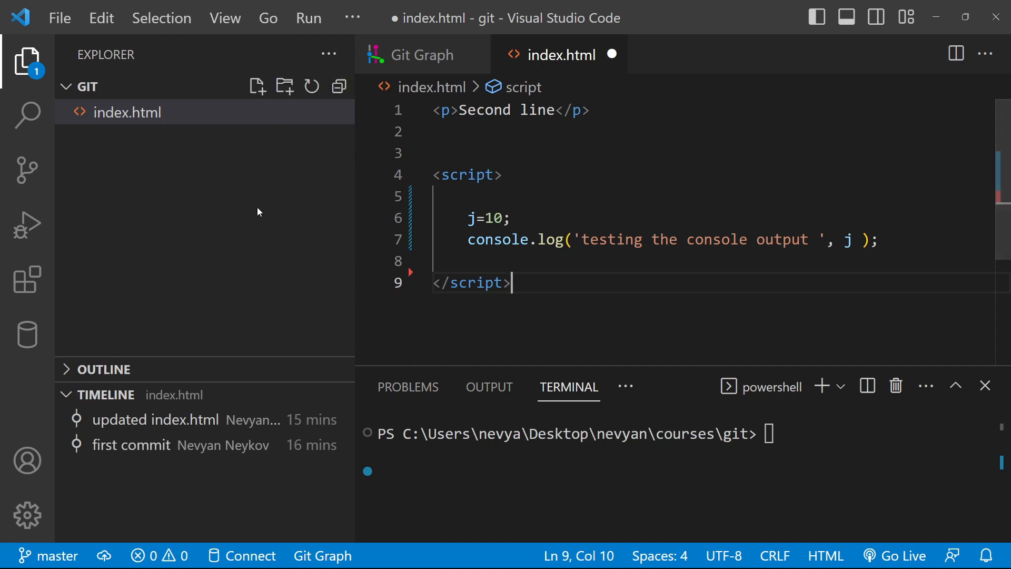
{"action": "mouse_move", "coordinate": [569, 170]}
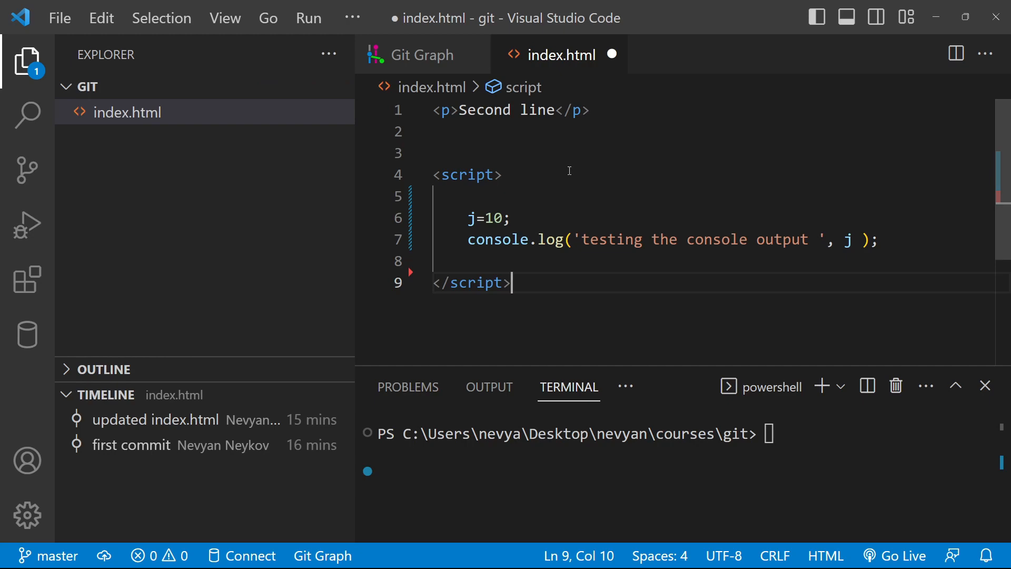
{"action": "mouse_move", "coordinate": [525, 83]}
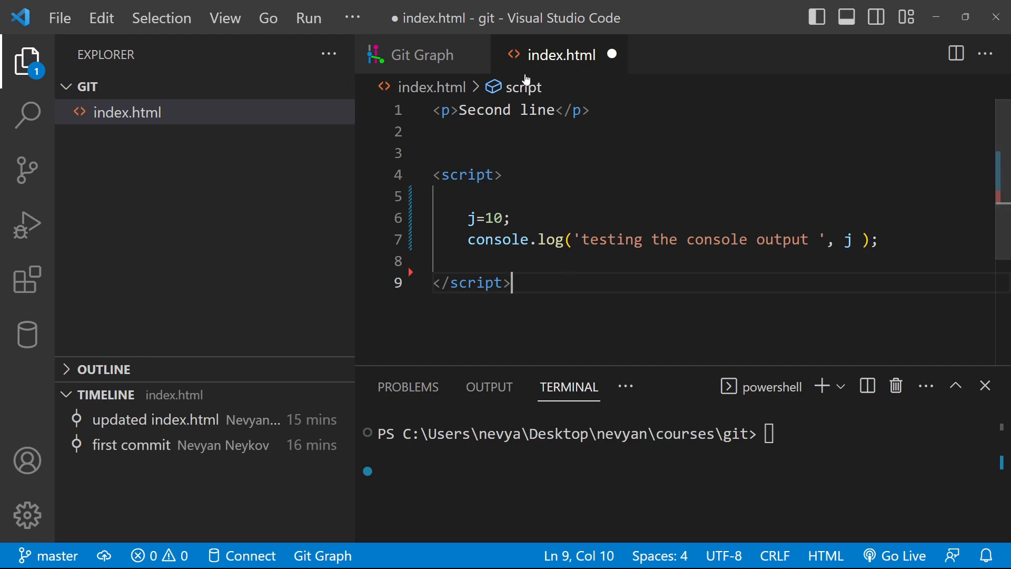
{"action": "left_click", "coordinate": [423, 54]}
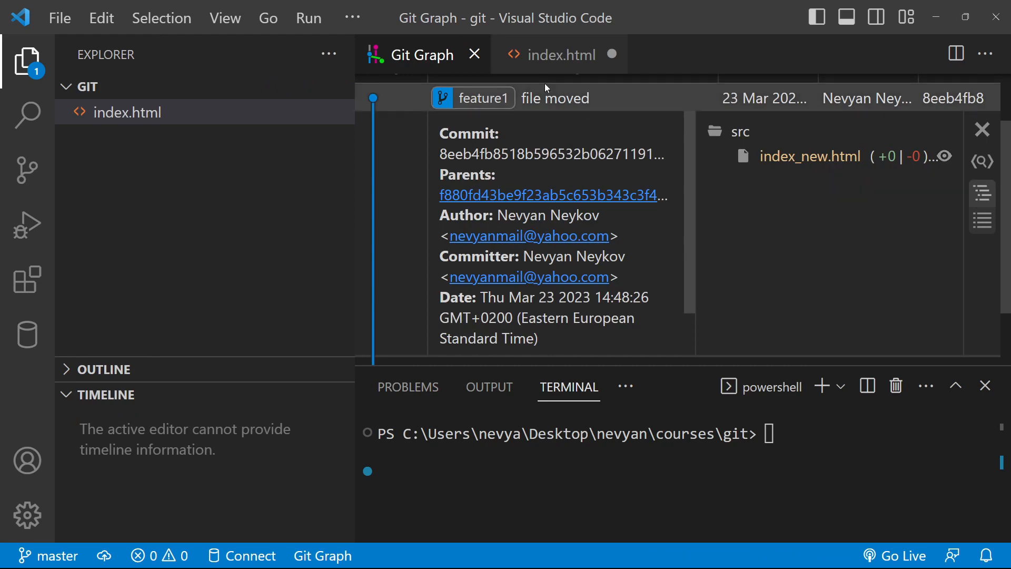
{"action": "left_click", "coordinate": [560, 54]}
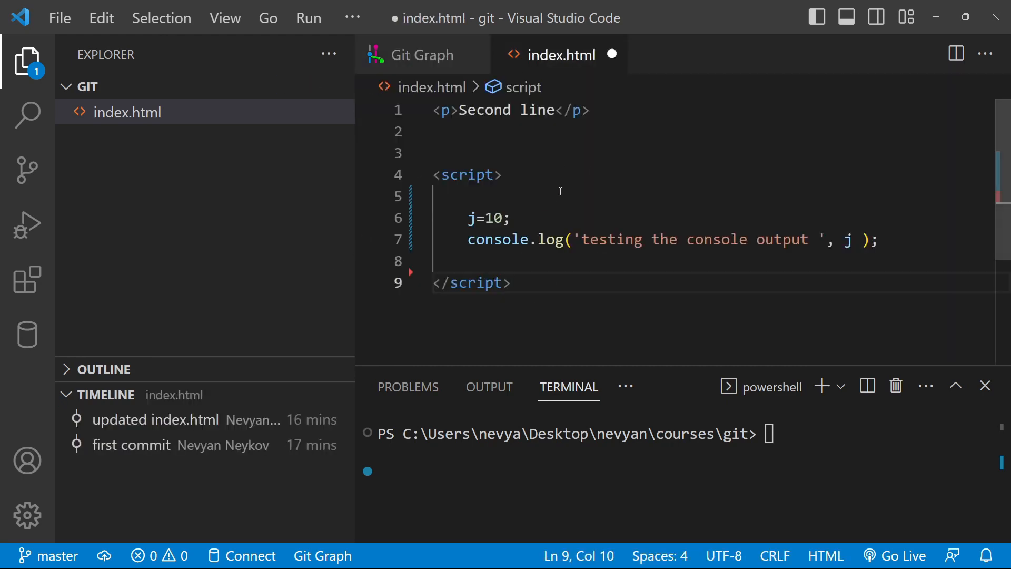
{"action": "mouse_move", "coordinate": [605, 136]}
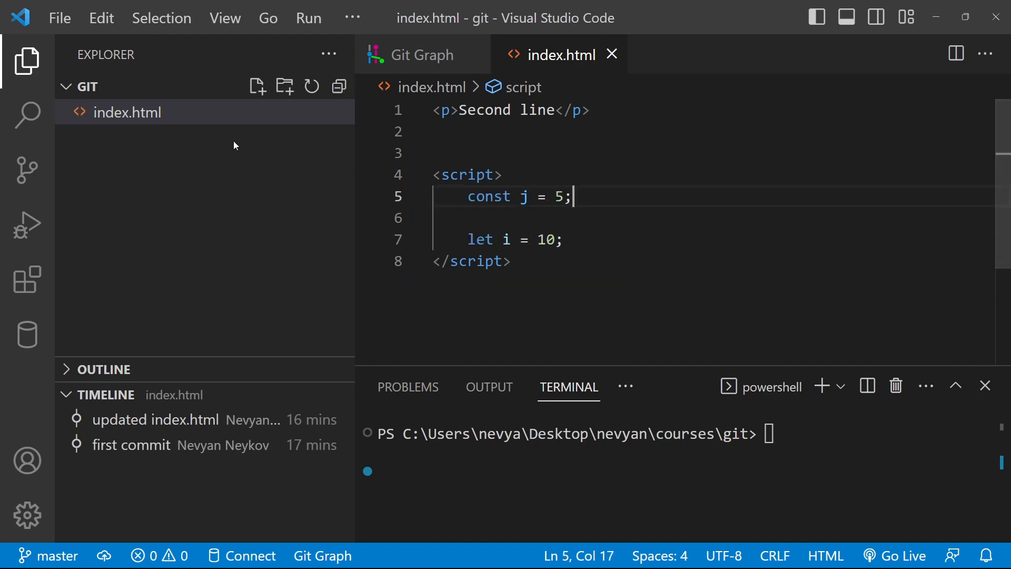
{"action": "mouse_move", "coordinate": [549, 175]}
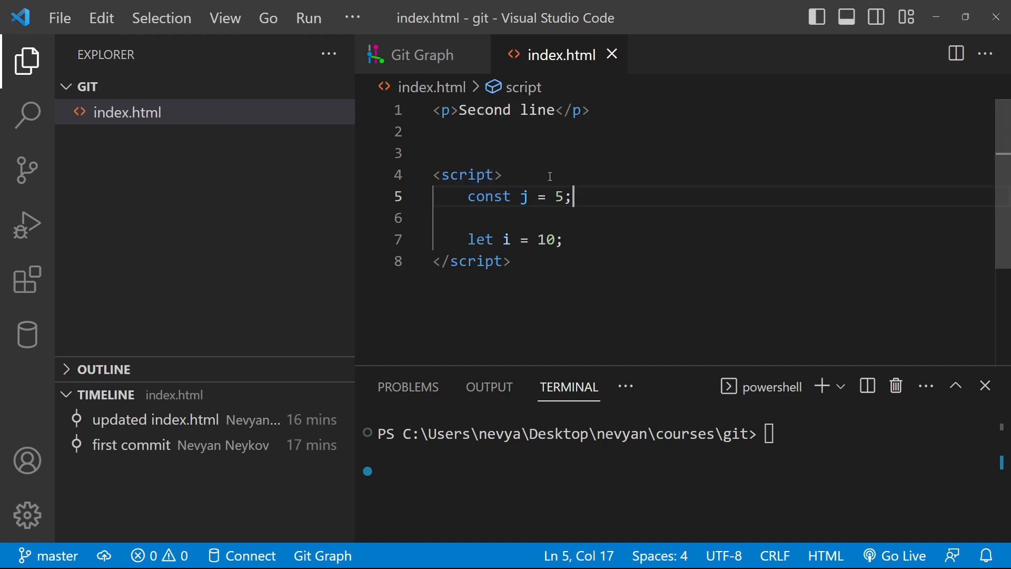
{"action": "mouse_move", "coordinate": [644, 233]}
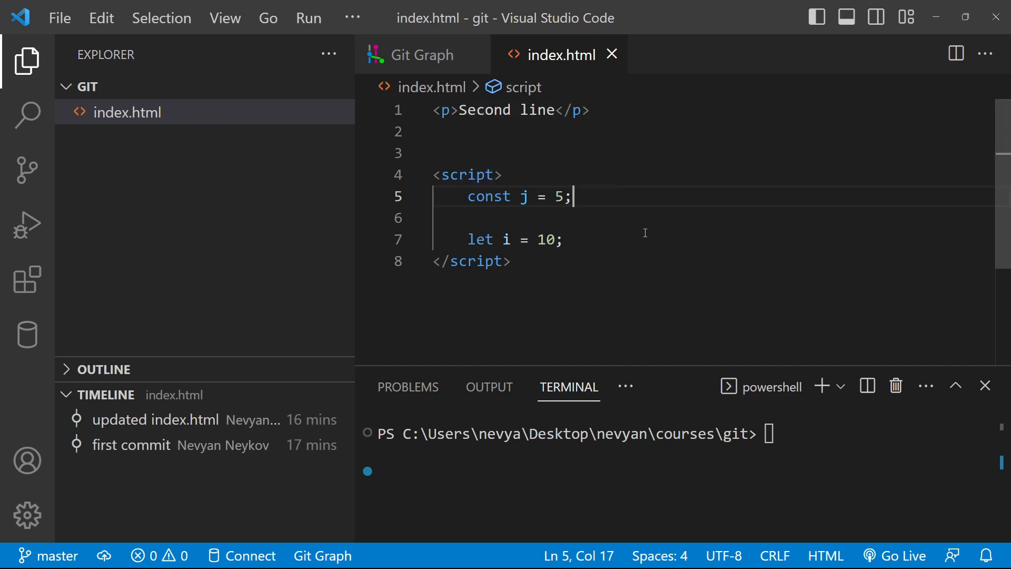
{"action": "mouse_move", "coordinate": [591, 220]}
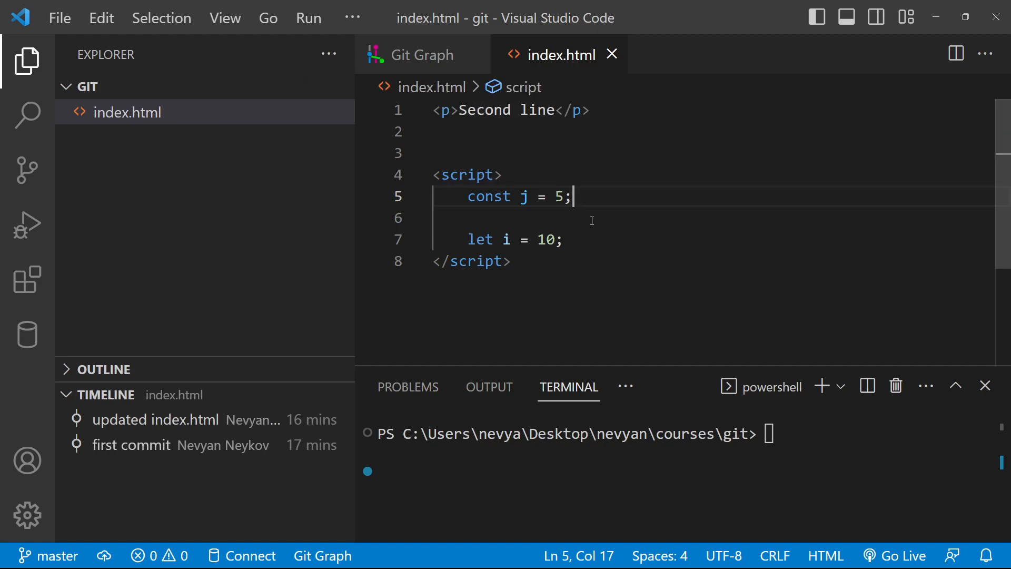
- Reopen the index_new.html comparison in Git Graph, then begin a new file in GIT
{"action": "left_click", "coordinate": [423, 55]}
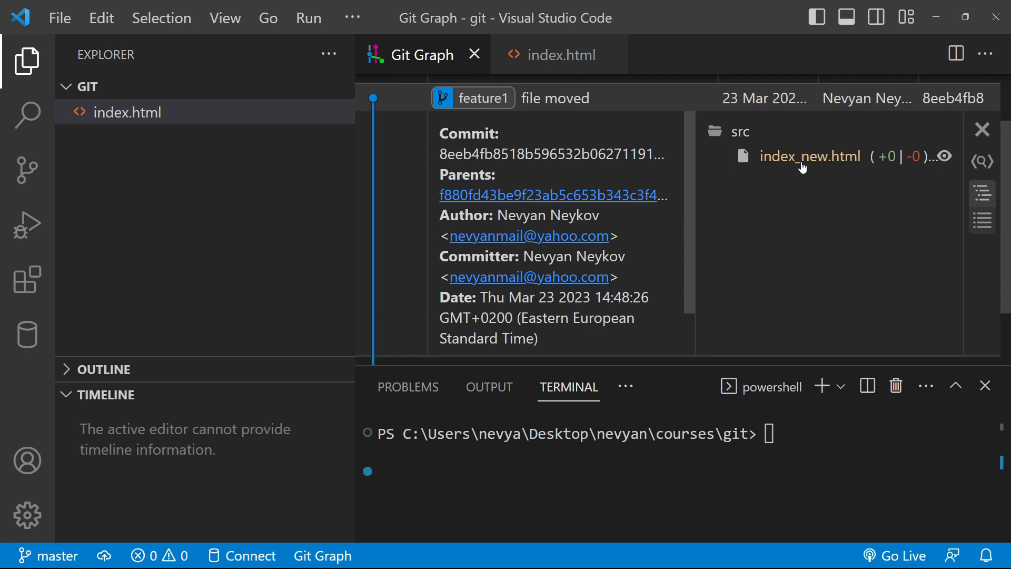
{"action": "mouse_move", "coordinate": [851, 160]}
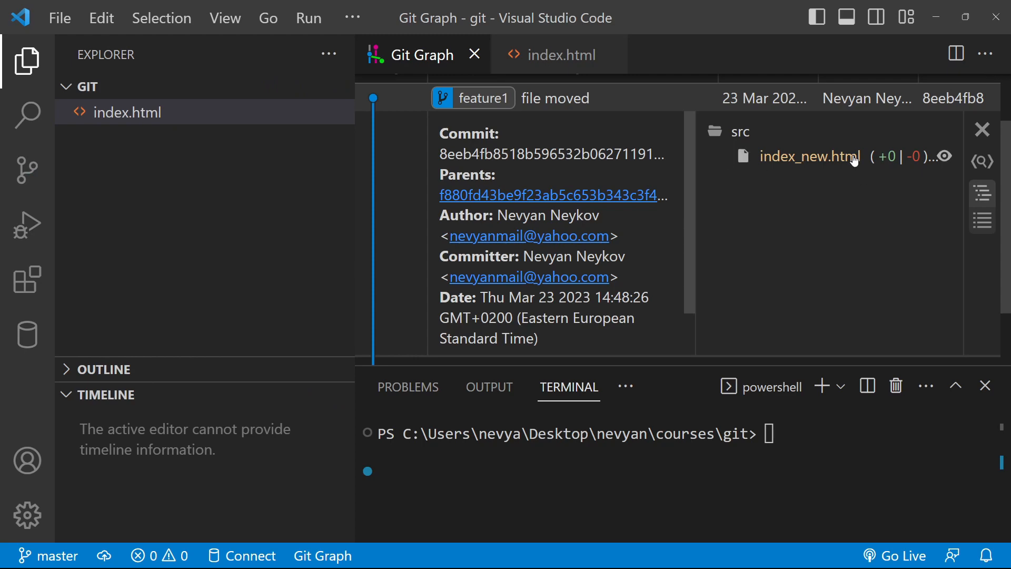
{"action": "left_click", "coordinate": [809, 156]}
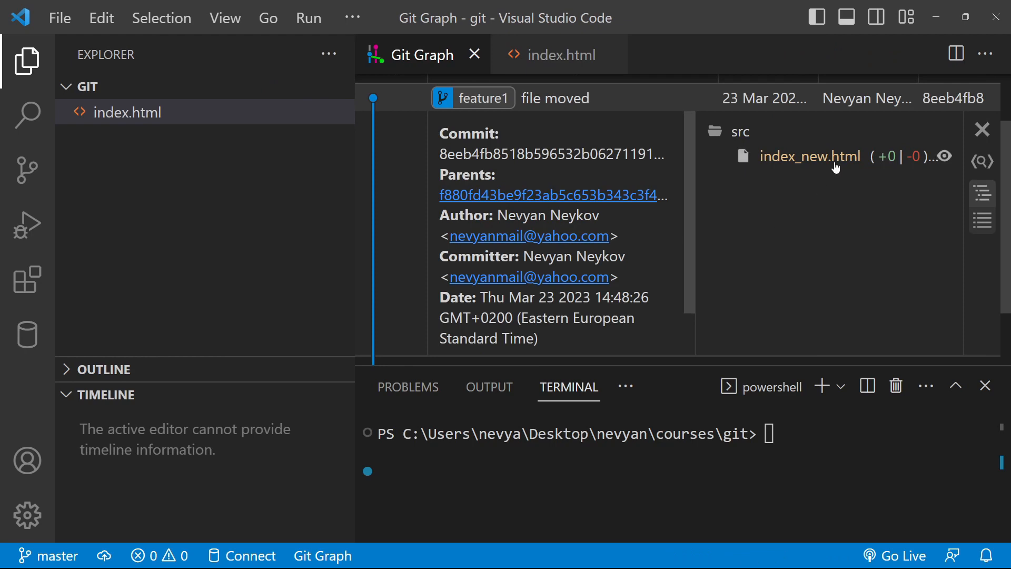
{"action": "mouse_move", "coordinate": [810, 156]}
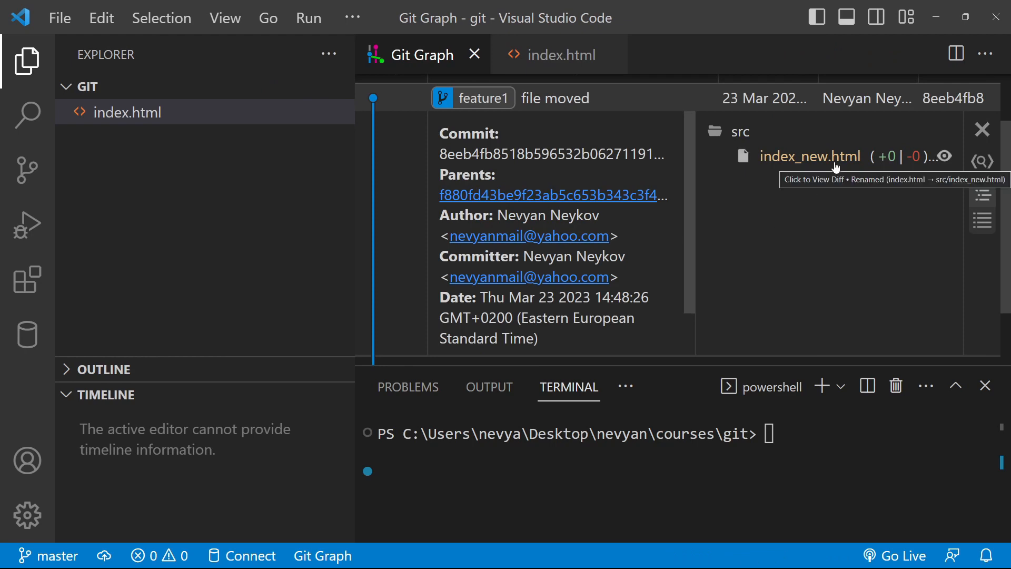
{"action": "left_click", "coordinate": [809, 156]}
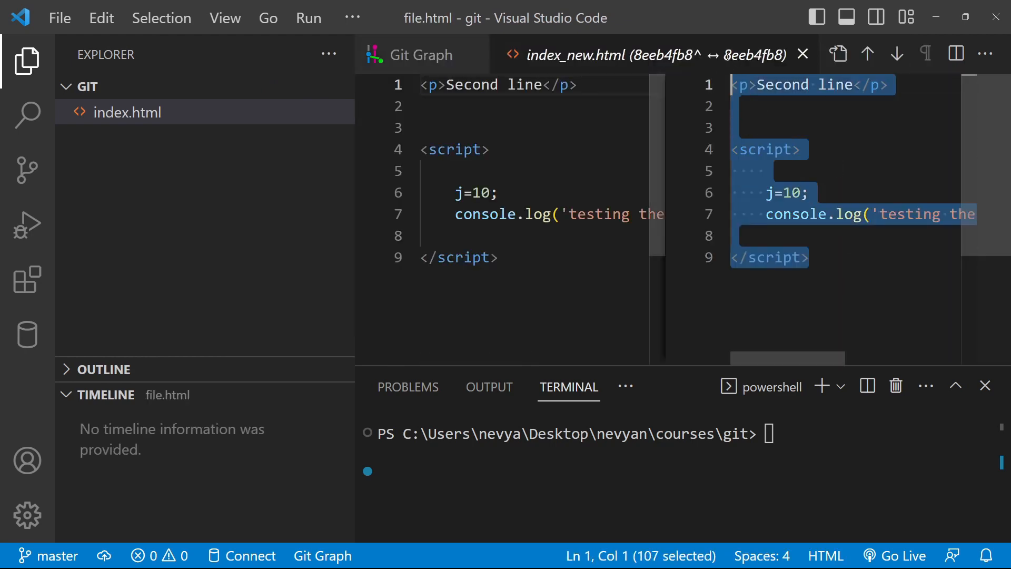
{"action": "left_click", "coordinate": [256, 86]}
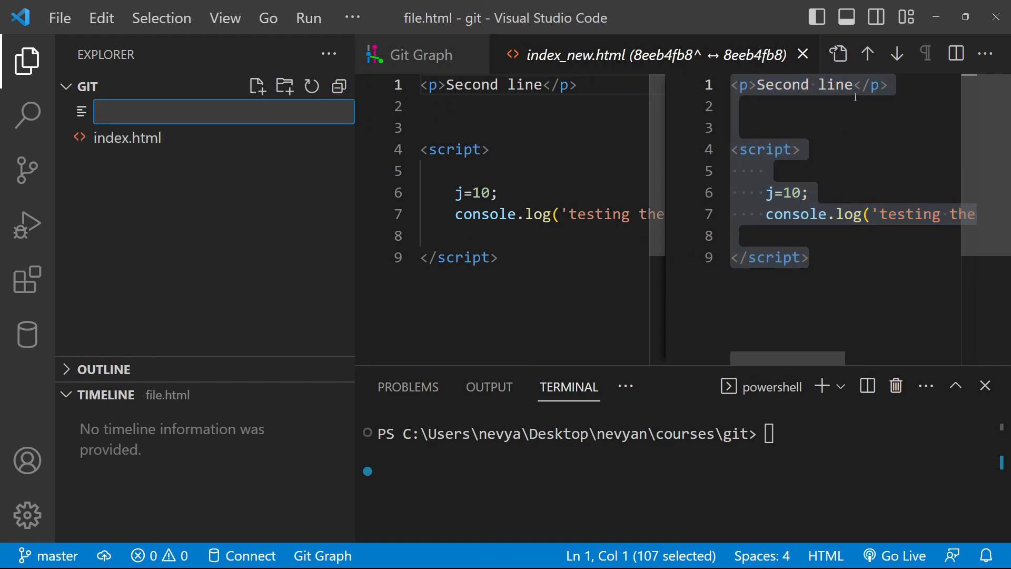
{"action": "mouse_move", "coordinate": [49, 555]}
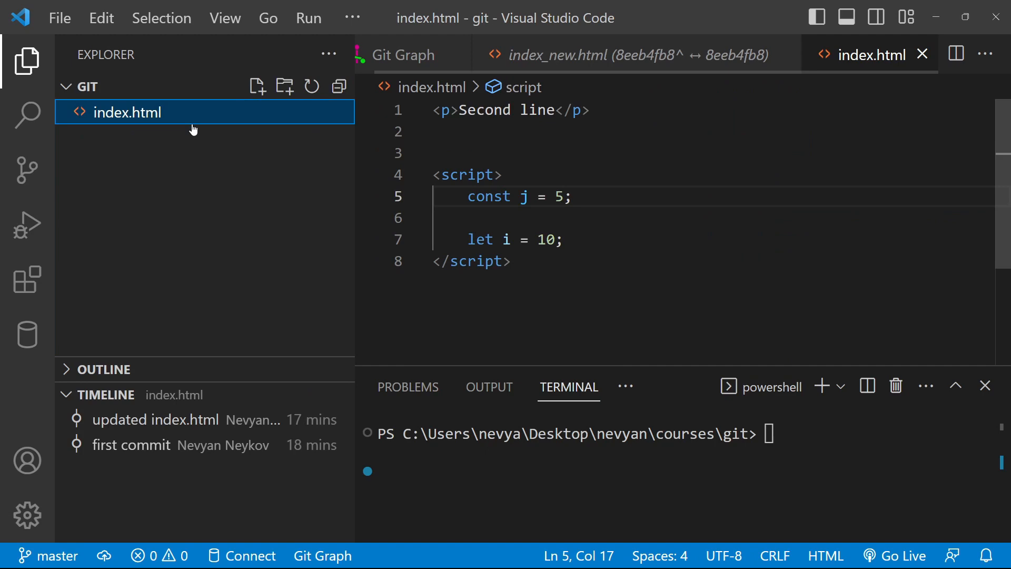
{"action": "left_click", "coordinate": [258, 85]}
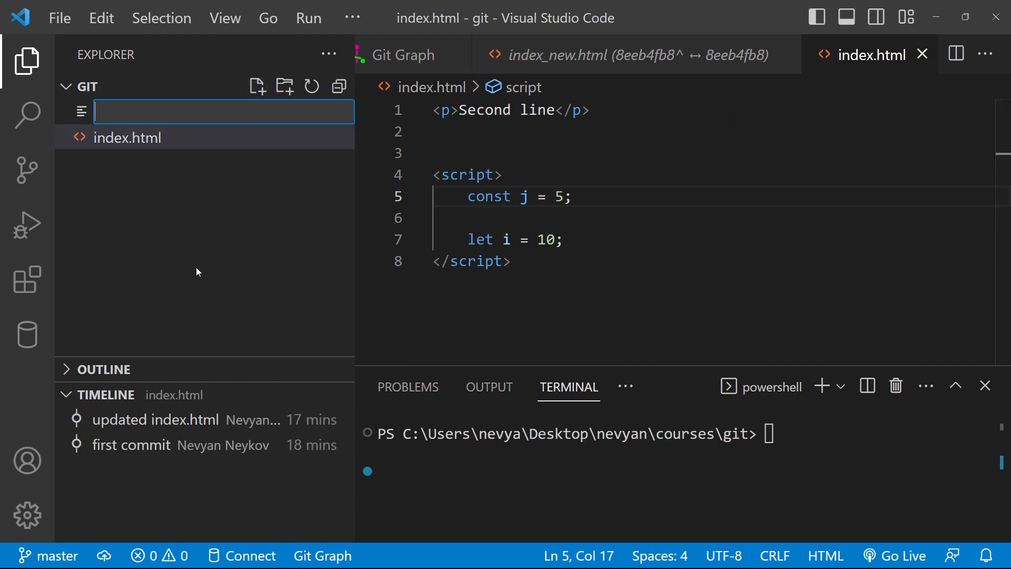
- Save the new tmp_idx.html and mark index.html and tmp_idx.html for comparison
{"action": "type", "text": "tmp_idx.html"}
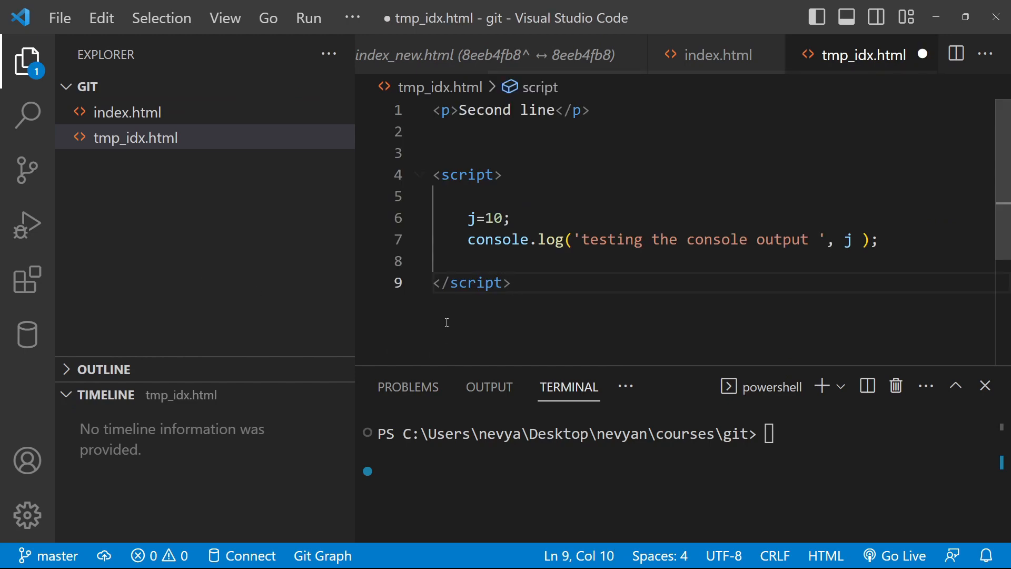
{"action": "key", "text": "ctrl+s"}
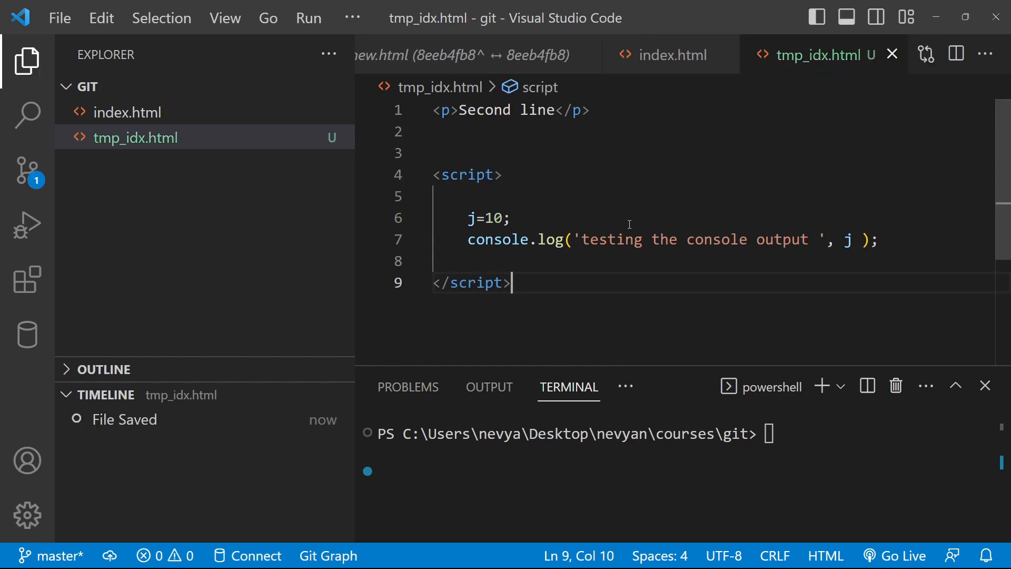
{"action": "right_click", "coordinate": [128, 111]}
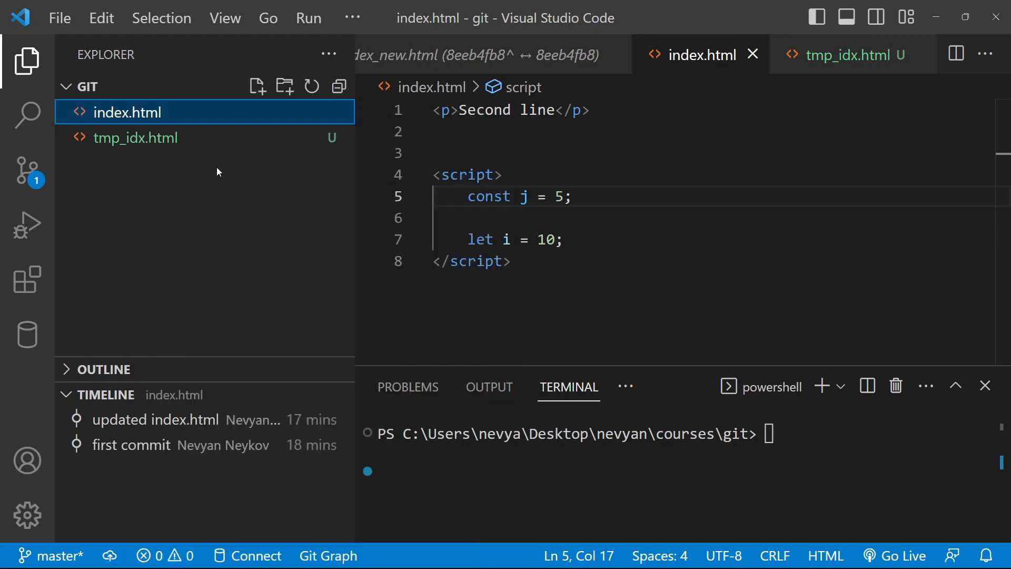
{"action": "right_click", "coordinate": [135, 137]}
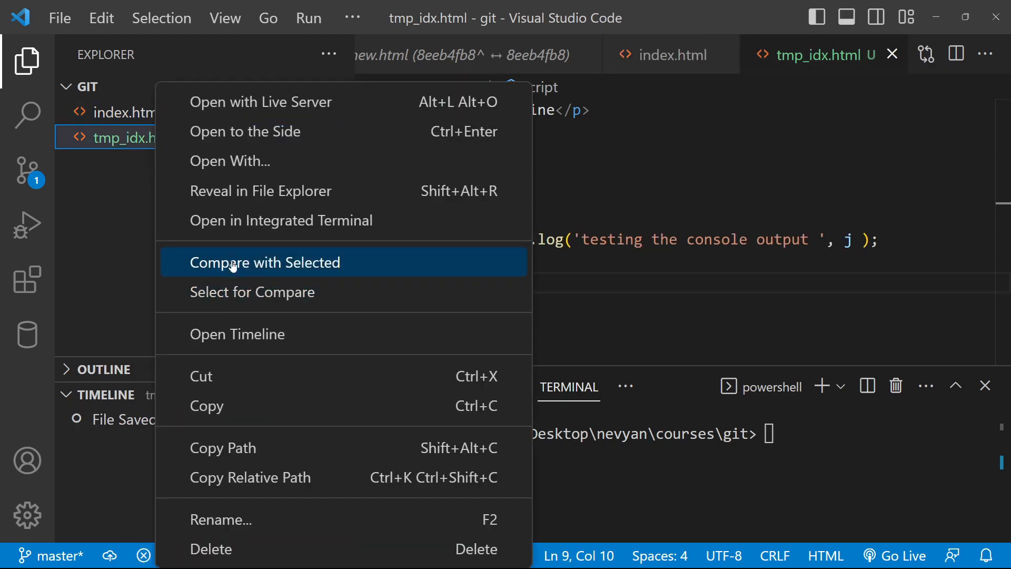
- Copy the j=10 and console.log lines from tmp_idx.html into index.html and close the diff
{"action": "left_click", "coordinate": [264, 262]}
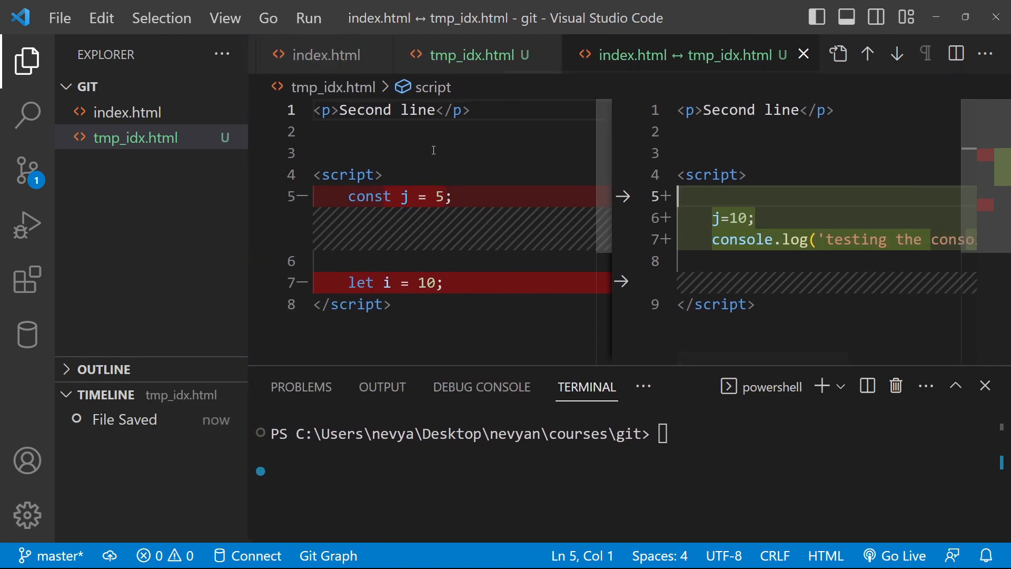
{"action": "left_click", "coordinate": [752, 265]}
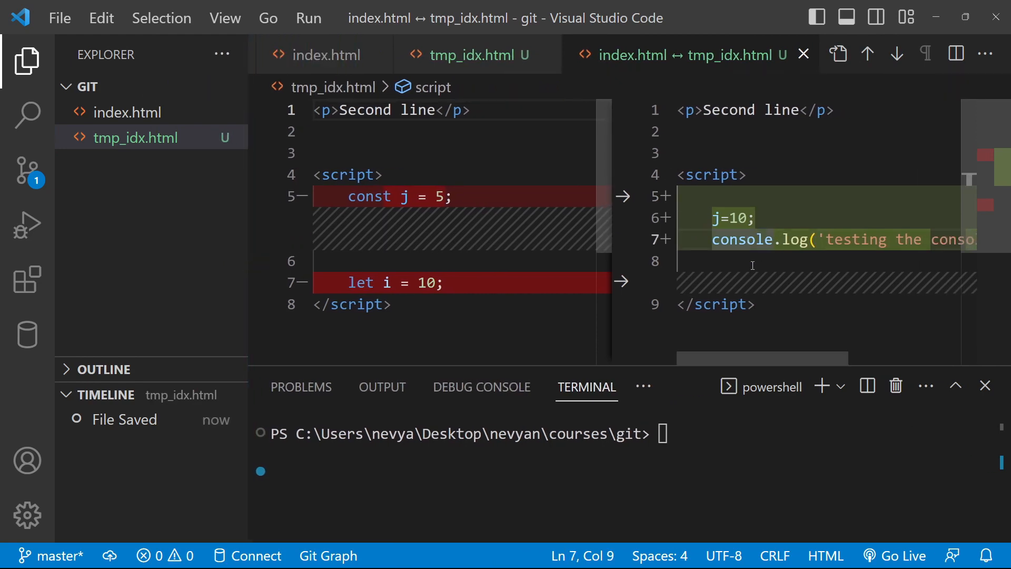
{"action": "mouse_move", "coordinate": [782, 120]}
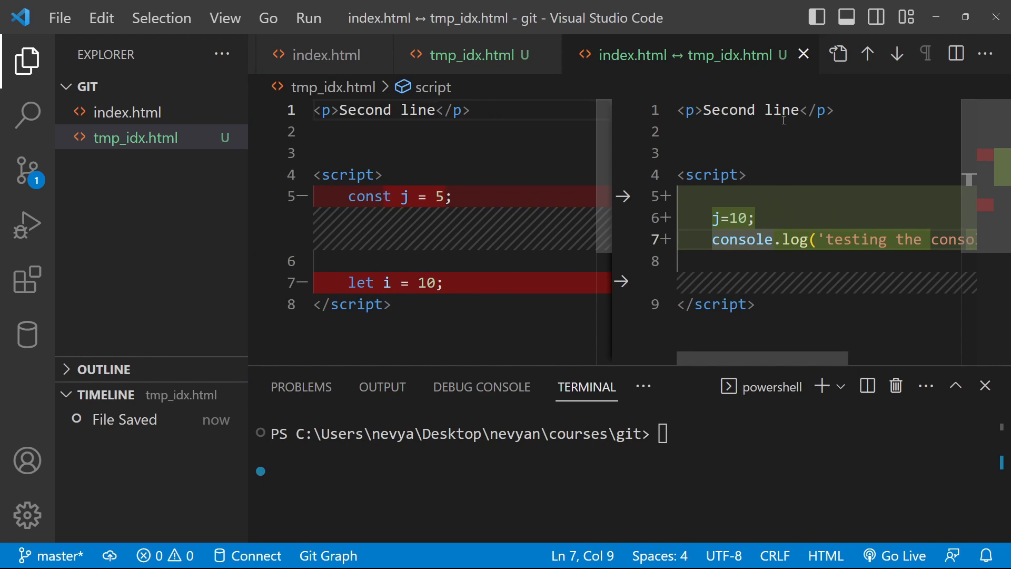
{"action": "left_click", "coordinate": [682, 304]}
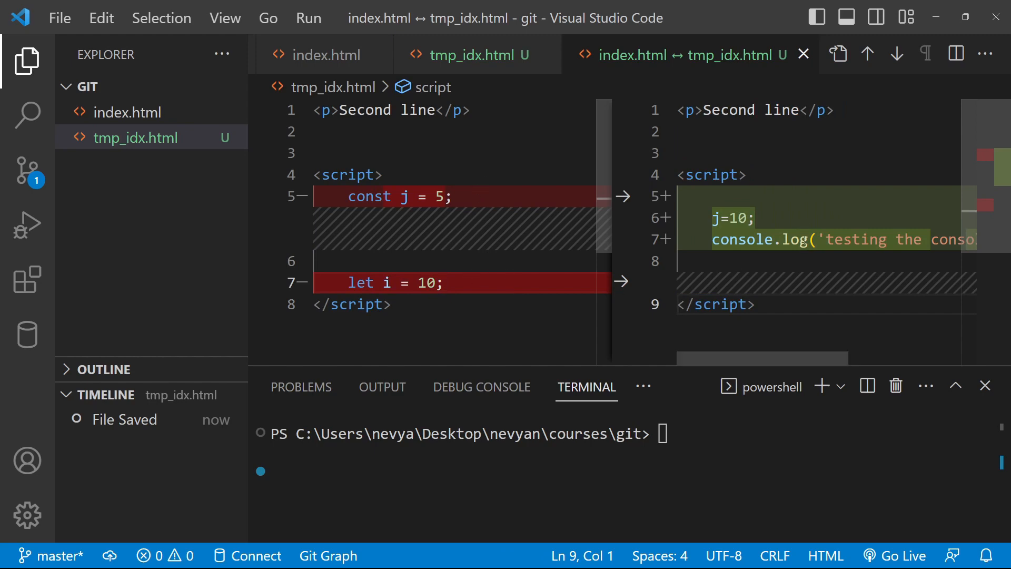
{"action": "mouse_move", "coordinate": [755, 239]}
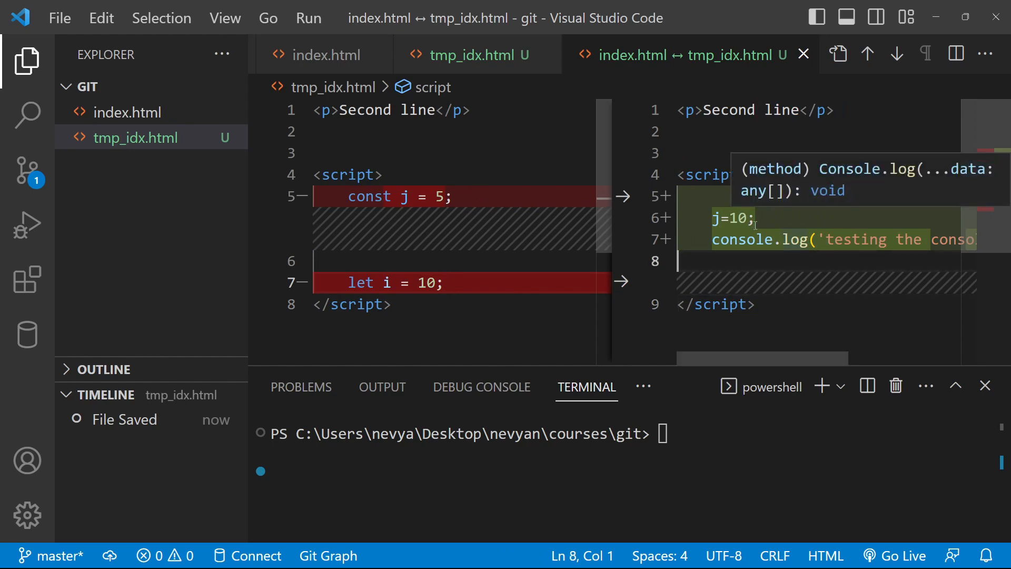
{"action": "mouse_move", "coordinate": [735, 226]}
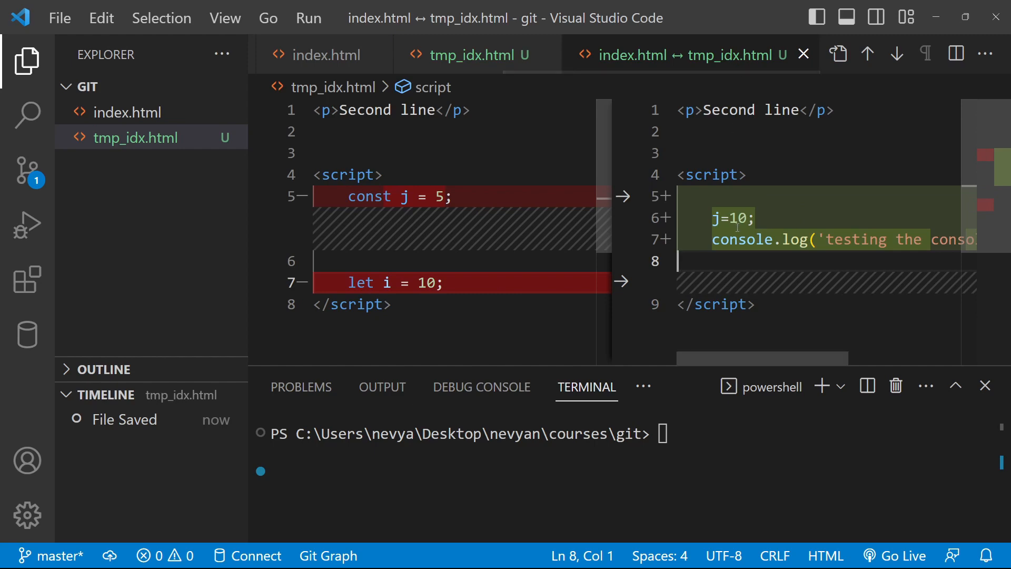
{"action": "left_click", "coordinate": [712, 240]}
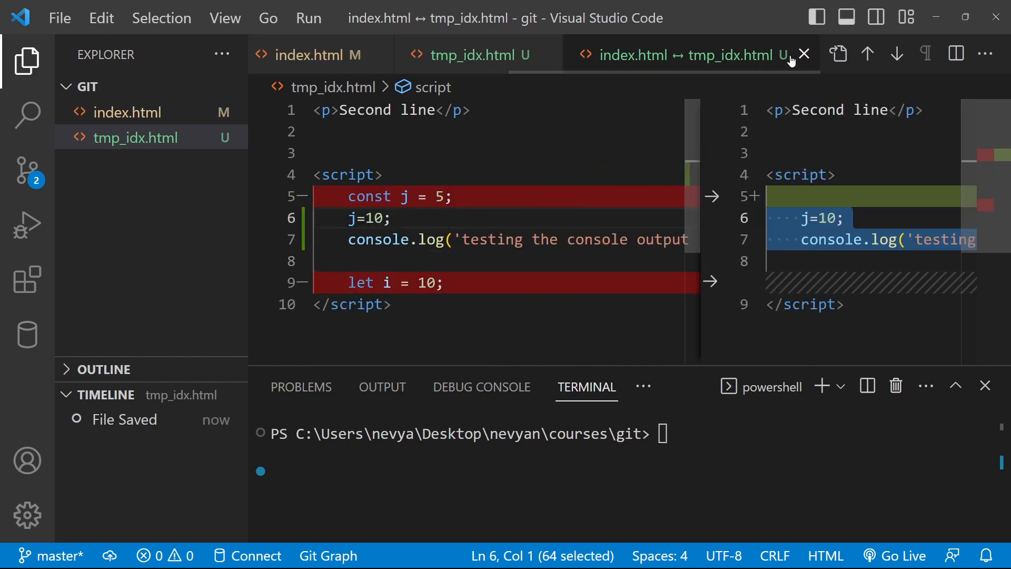
{"action": "left_click", "coordinate": [804, 54]}
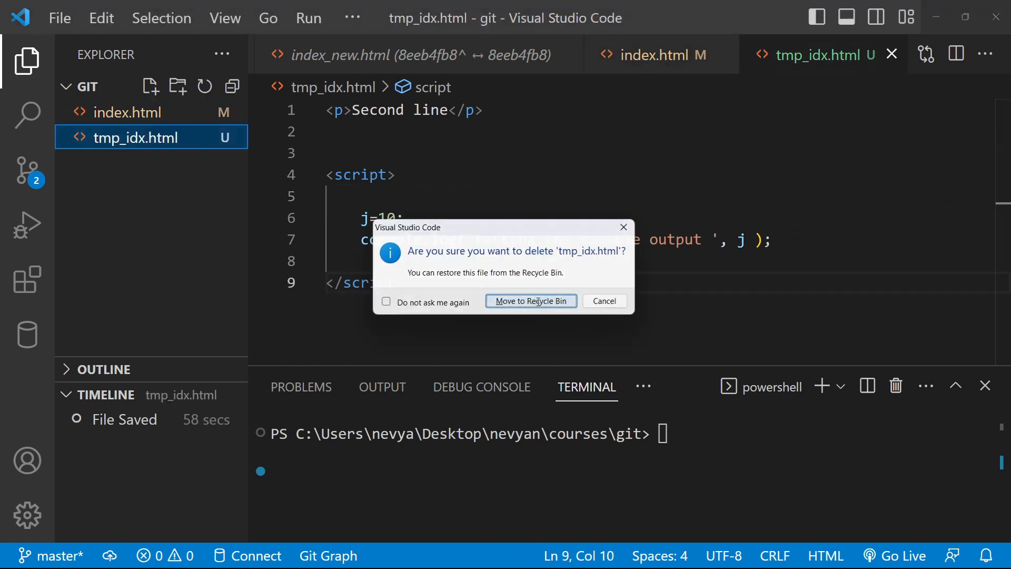
- Move tmp_idx.html to the Recycle Bin and highlight j's occurrences in merged index.html
{"action": "left_click", "coordinate": [531, 301]}
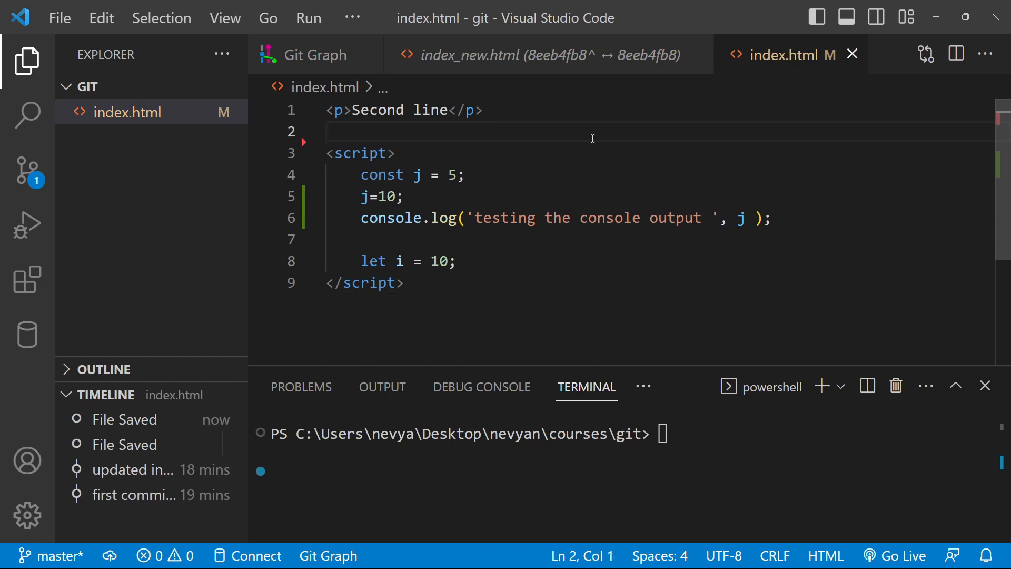
{"action": "left_click", "coordinate": [454, 261]}
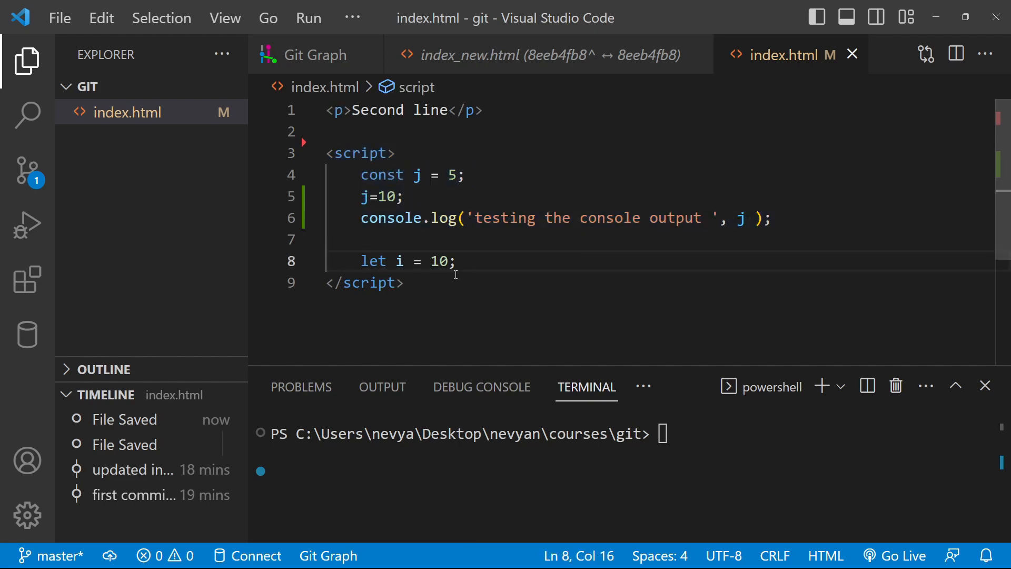
{"action": "left_click", "coordinate": [362, 196]}
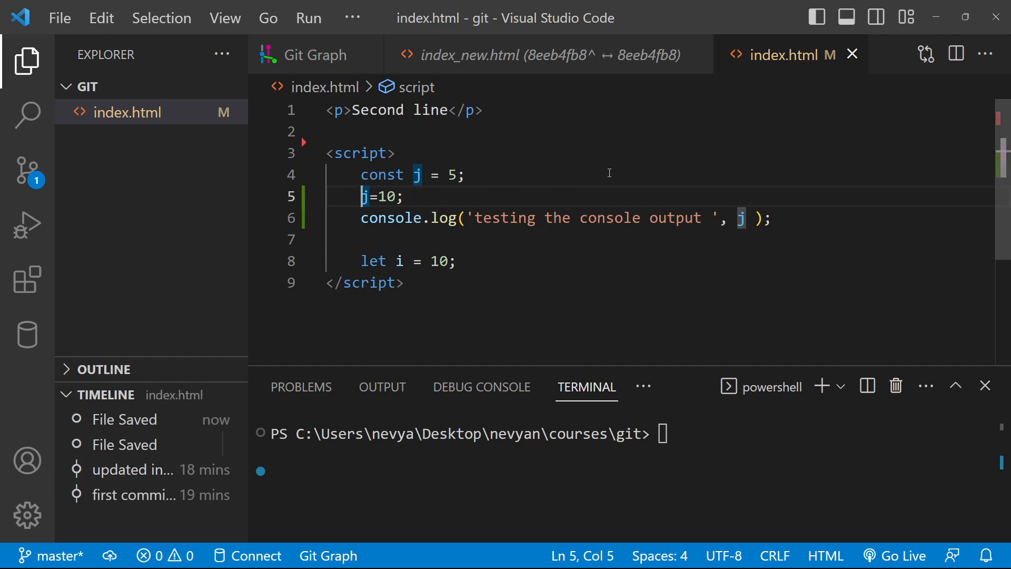
{"action": "mouse_move", "coordinate": [785, 204]}
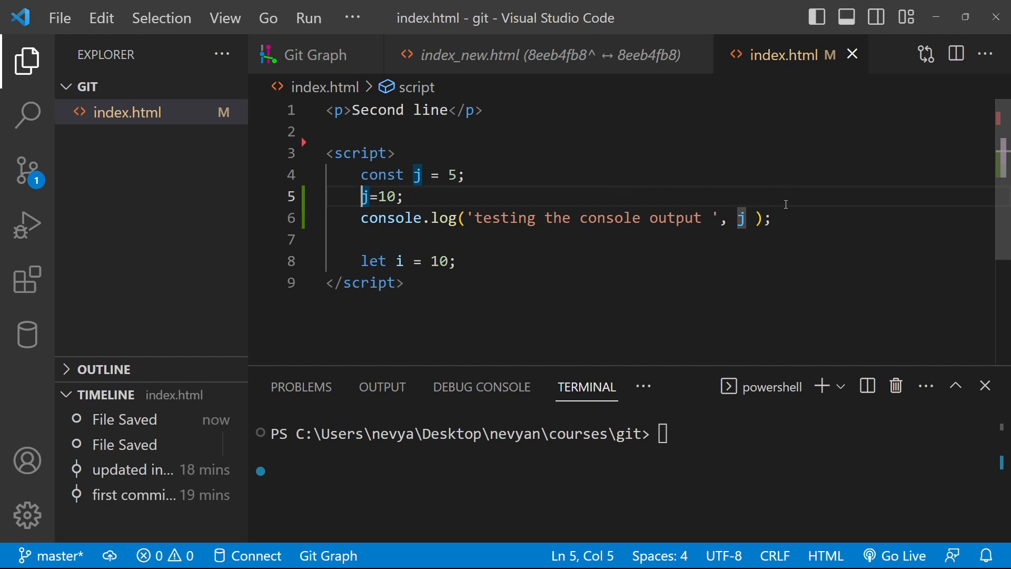
{"action": "mouse_move", "coordinate": [816, 227]}
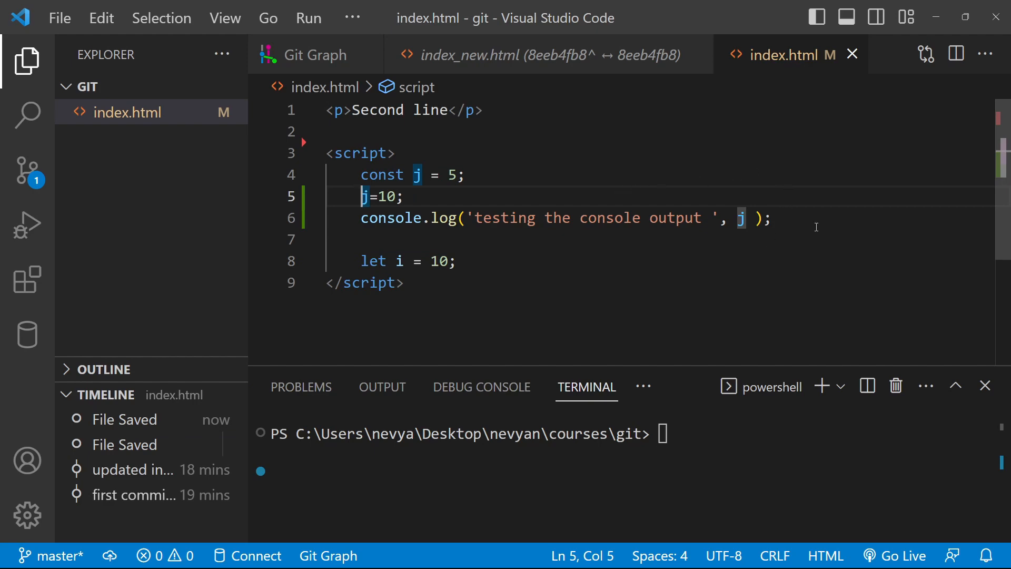
{"action": "mouse_move", "coordinate": [806, 207]}
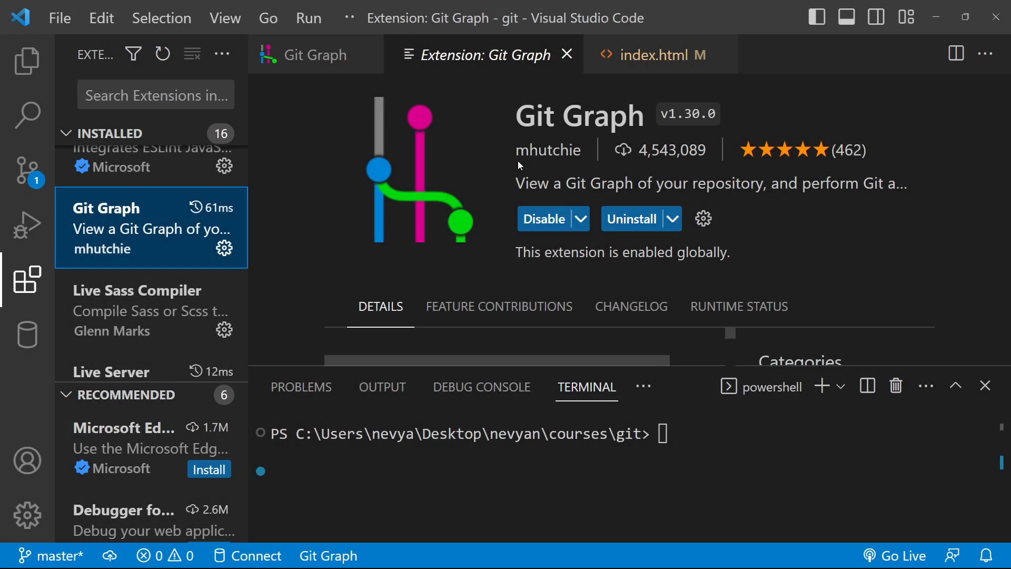
{"action": "mouse_move", "coordinate": [624, 167]}
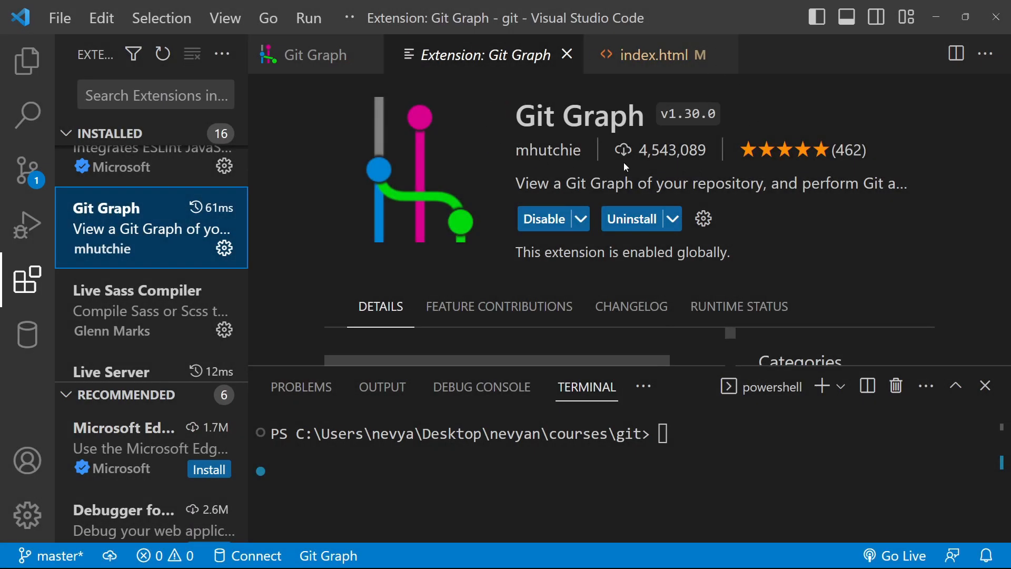
{"action": "mouse_move", "coordinate": [748, 150]}
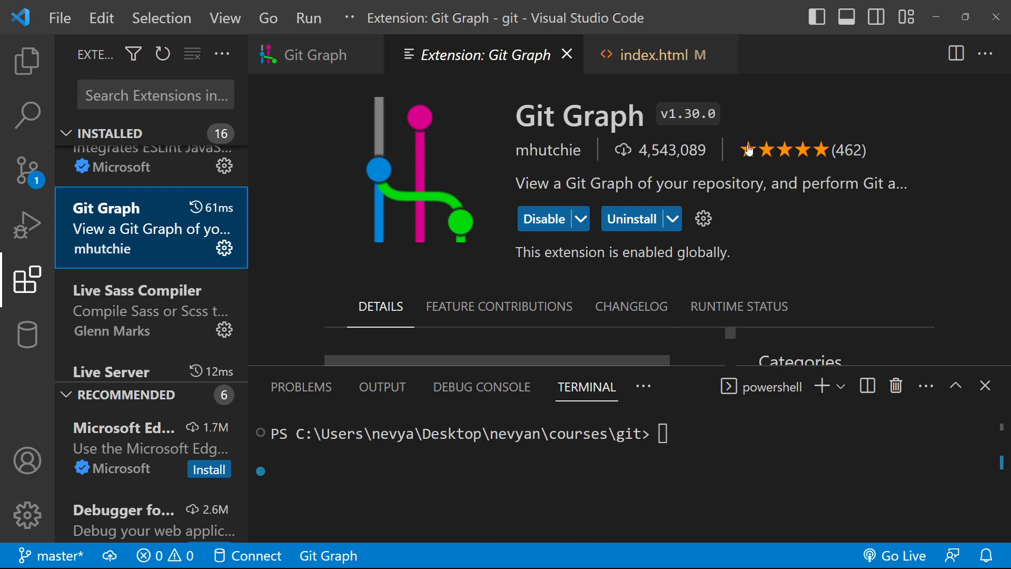
{"action": "mouse_move", "coordinate": [576, 105]}
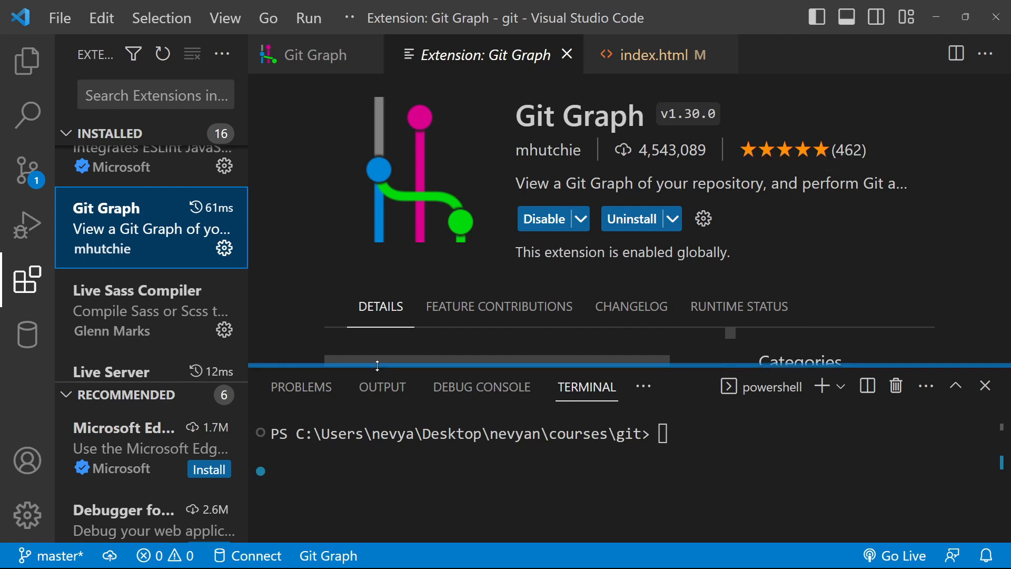
{"action": "mouse_move", "coordinate": [635, 140]}
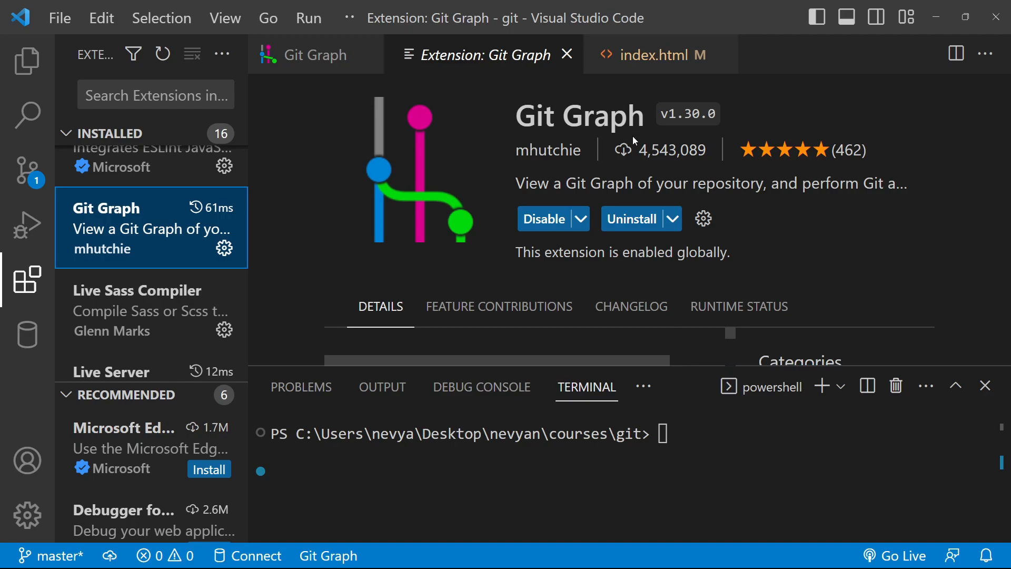